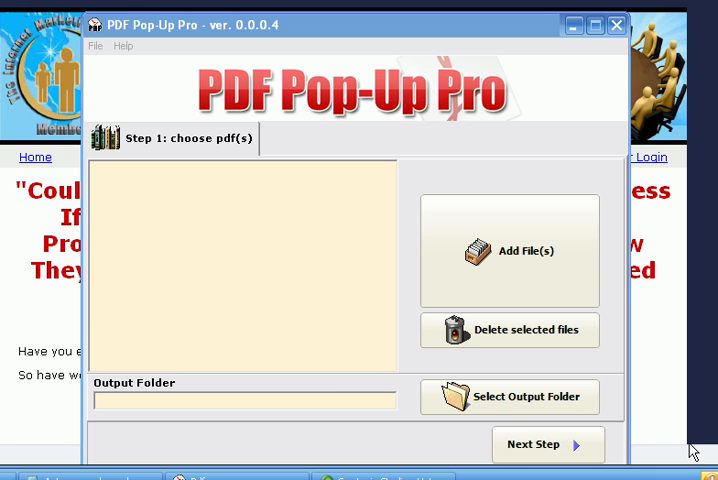
pyautogui.moveTo(300, 98)
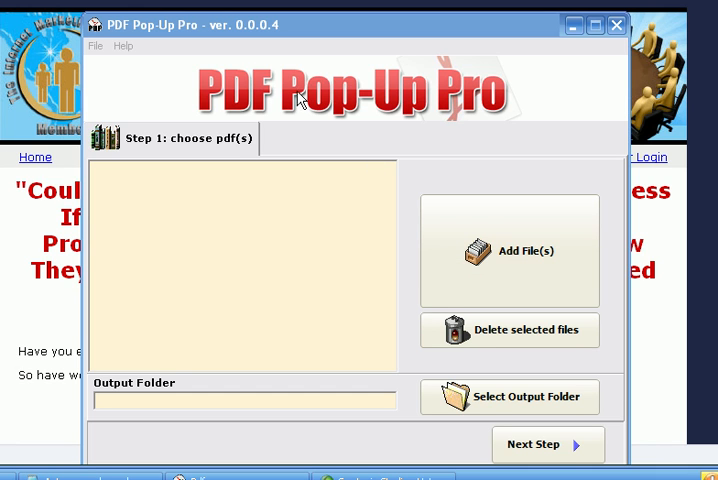
pyautogui.moveTo(302, 100)
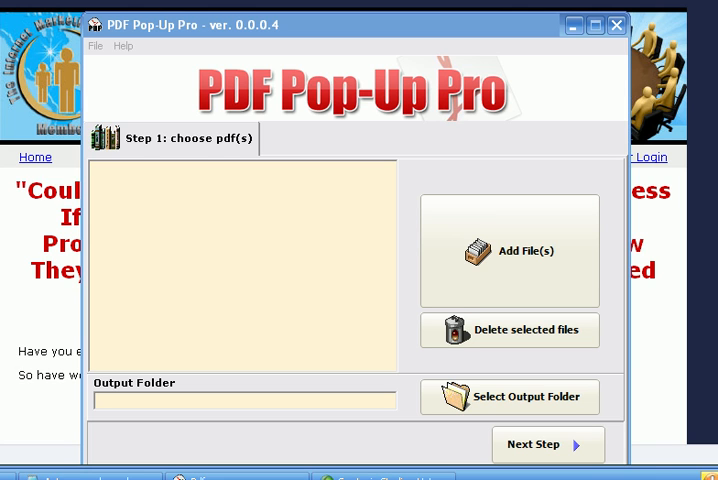
pyautogui.moveTo(224, 176)
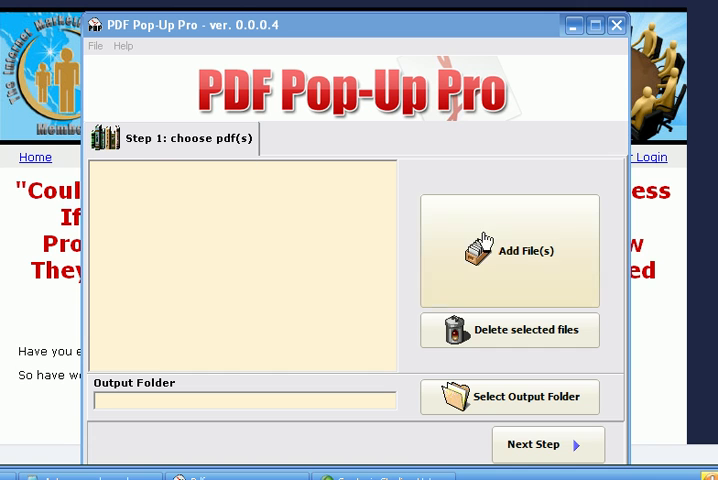
pyautogui.moveTo(343, 190)
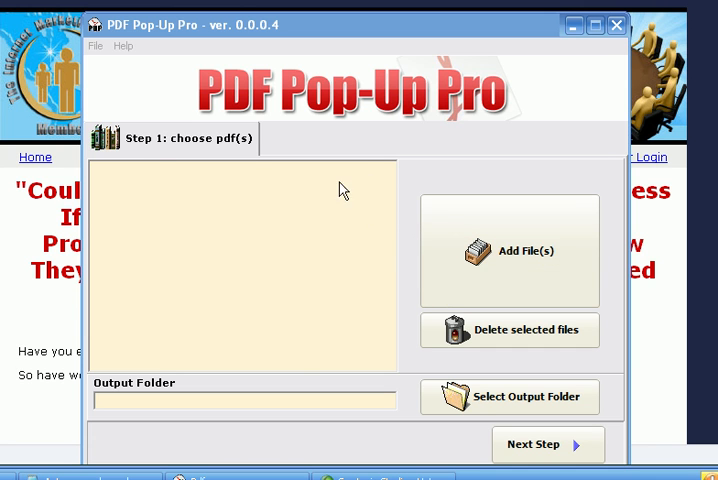
# Add the 'How To Get Traffic To Your YouTube Videos' PDF to the input list.
pyautogui.click(509, 250)
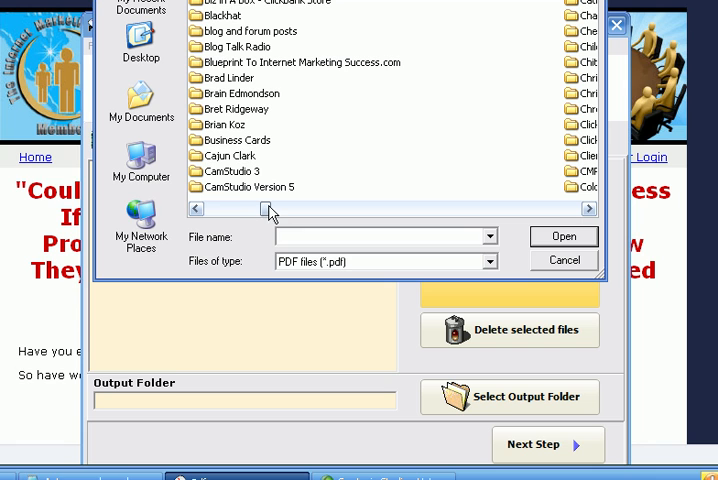
pyautogui.click(238, 46)
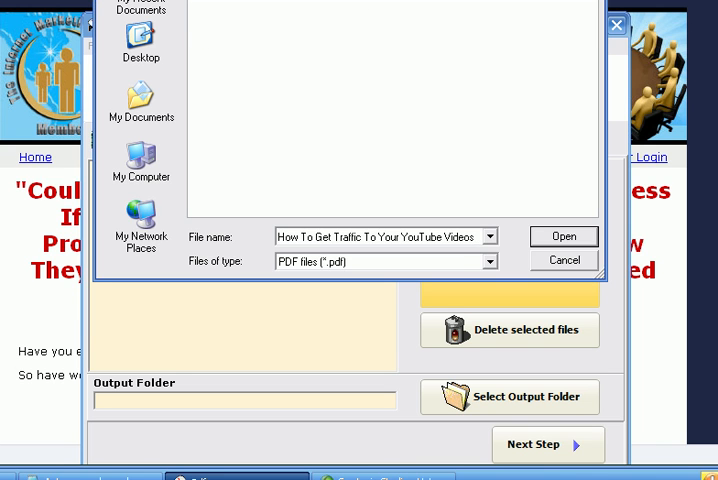
pyautogui.click(563, 236)
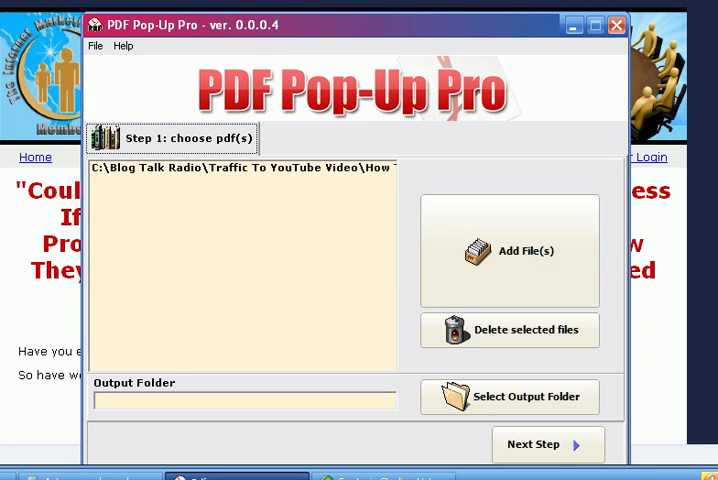
pyautogui.moveTo(428, 262)
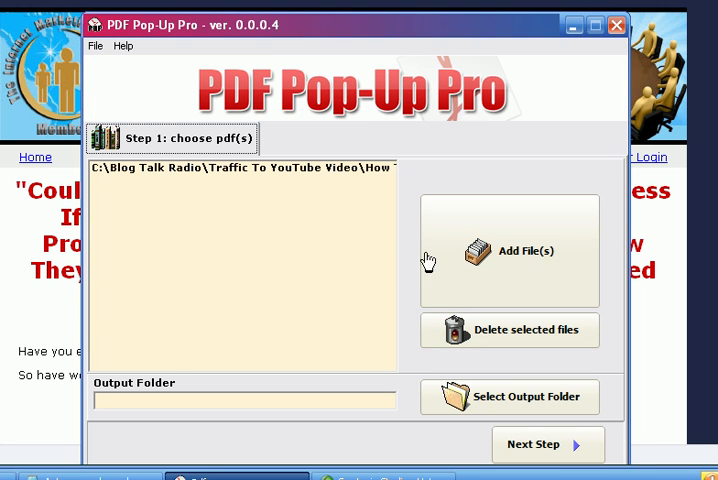
pyautogui.moveTo(540, 444)
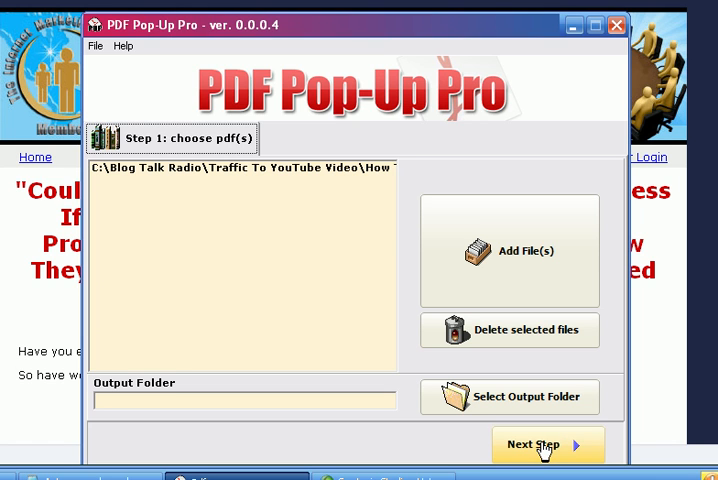
# Set the output folder to 'C:\! ! ! Temporarily Stored Here' after the missing-folder warning.
pyautogui.click(547, 444)
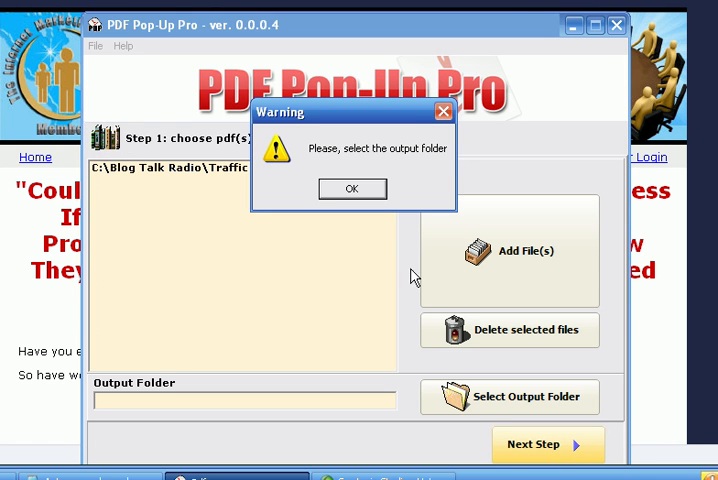
pyautogui.click(352, 188)
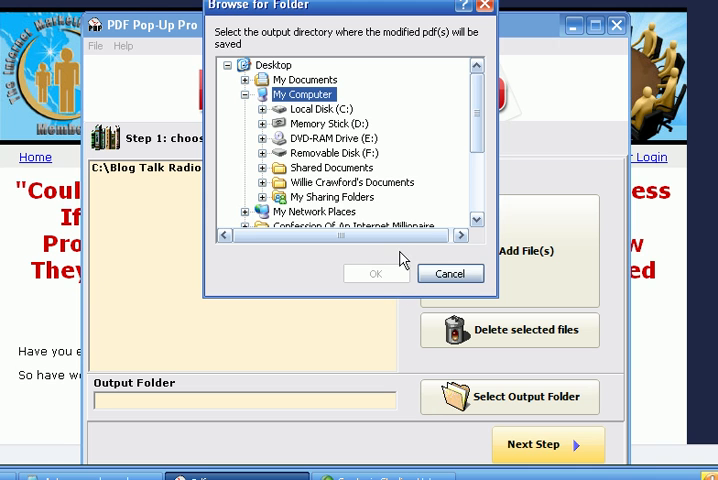
pyautogui.moveTo(258, 120)
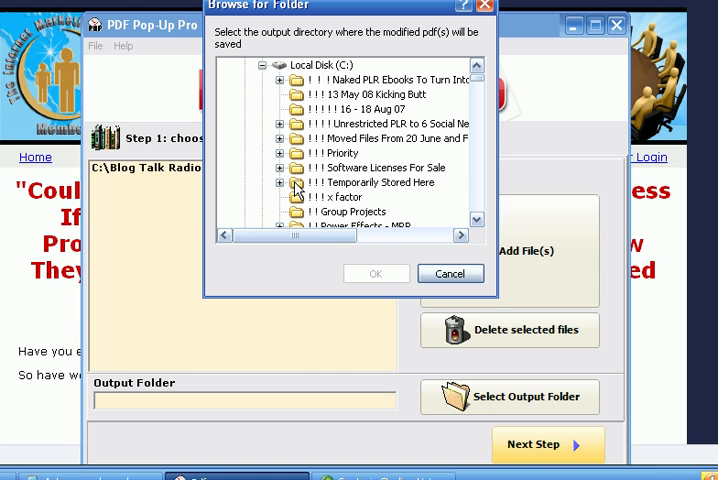
pyautogui.click(376, 273)
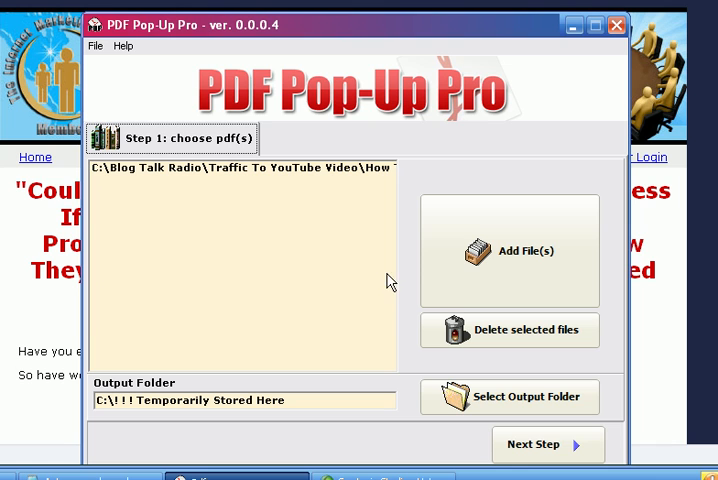
pyautogui.moveTo(548, 444)
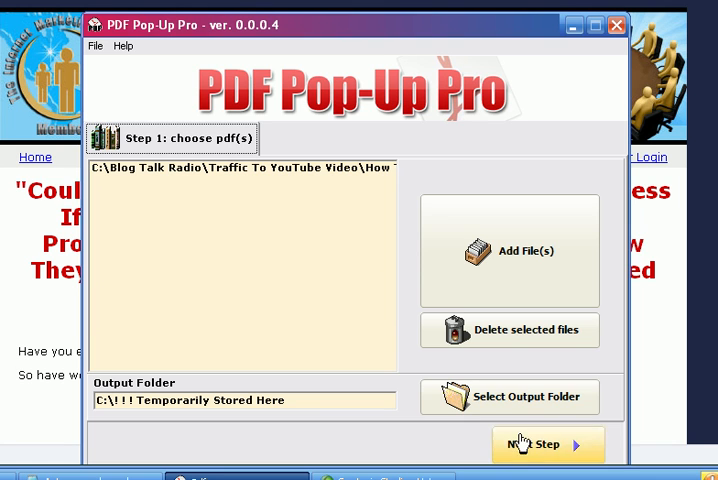
# Advance to Step 2: choose actions, on the On Open file tab.
pyautogui.click(548, 444)
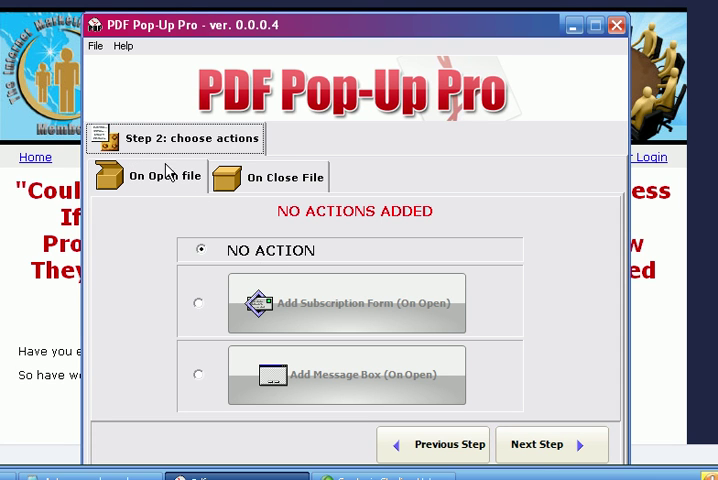
pyautogui.moveTo(155, 189)
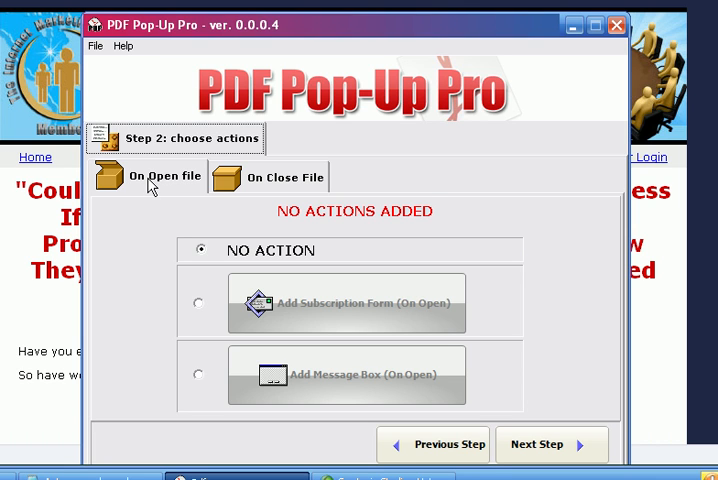
pyautogui.moveTo(294, 184)
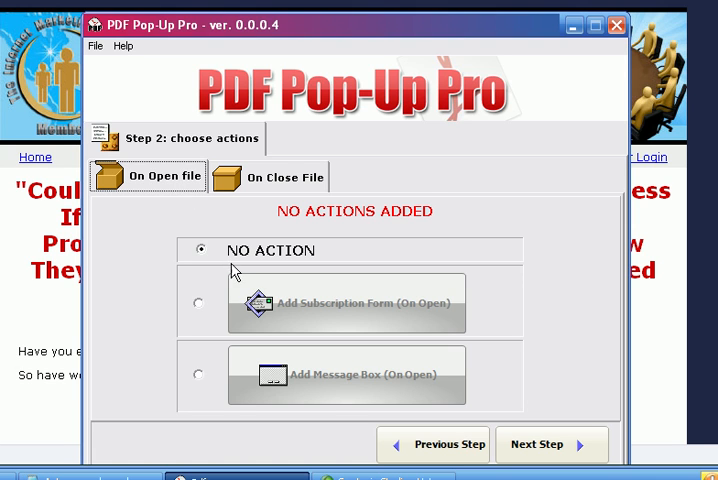
pyautogui.moveTo(220, 388)
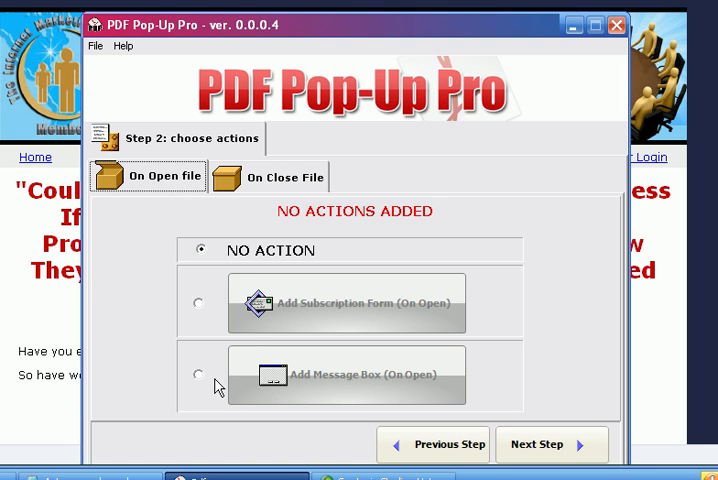
# Add an on-open message box titled 'Your Video On 30+ Sites' with Question icon and OK/Cancel.
pyautogui.click(199, 375)
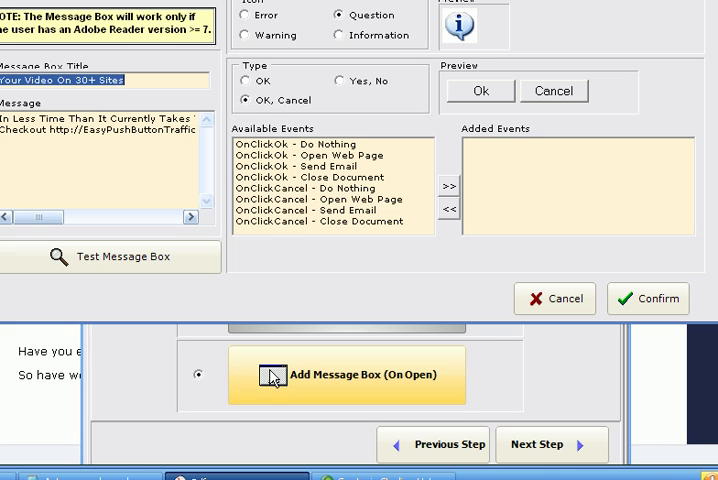
pyautogui.moveTo(86, 138)
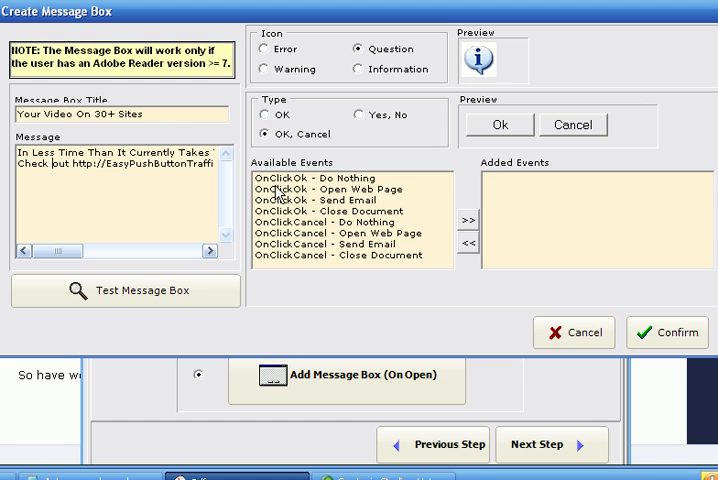
pyautogui.moveTo(349, 151)
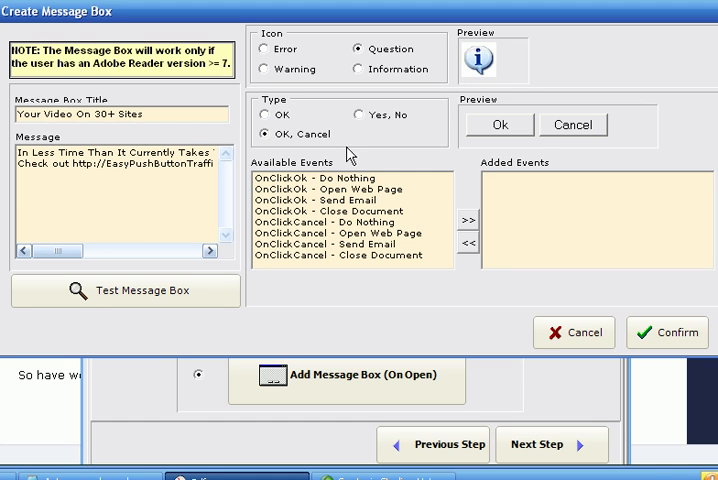
pyautogui.moveTo(337, 203)
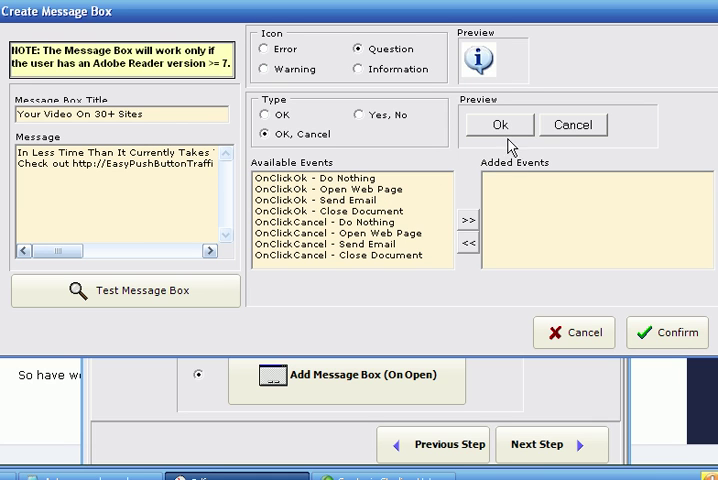
pyautogui.moveTo(336, 190)
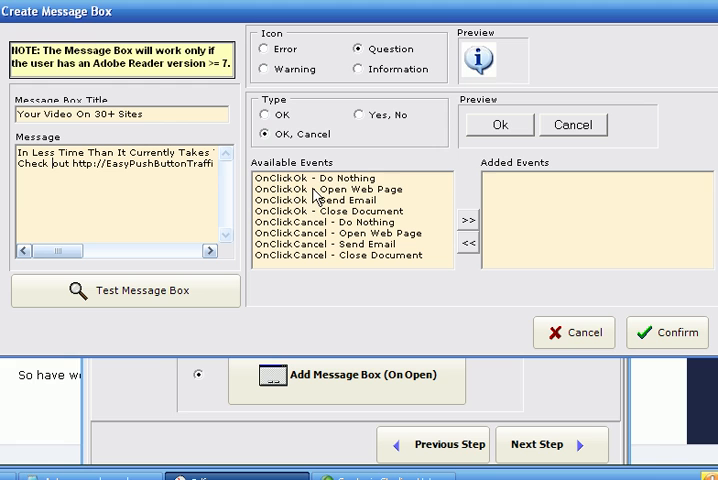
pyautogui.click(330, 189)
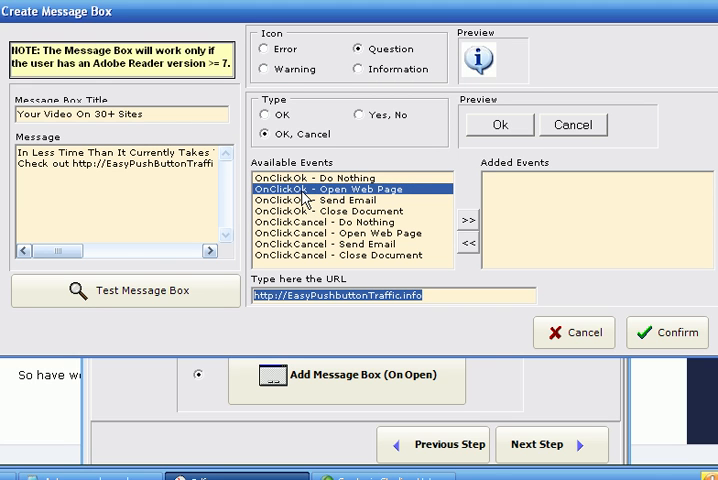
pyautogui.moveTo(372, 278)
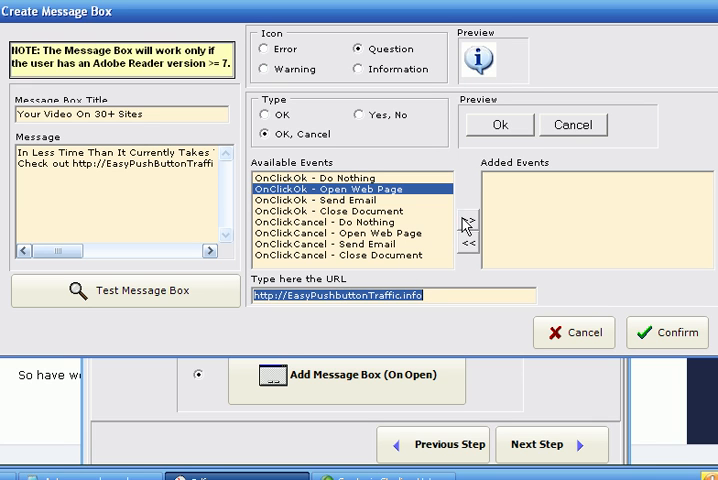
pyautogui.click(470, 218)
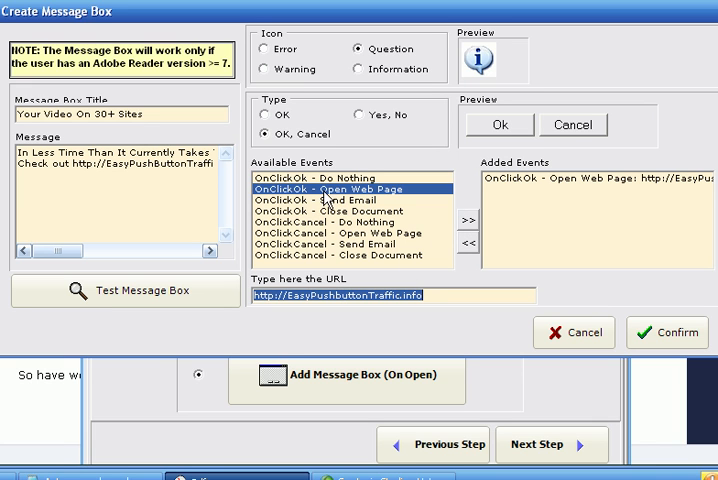
pyautogui.moveTo(418, 203)
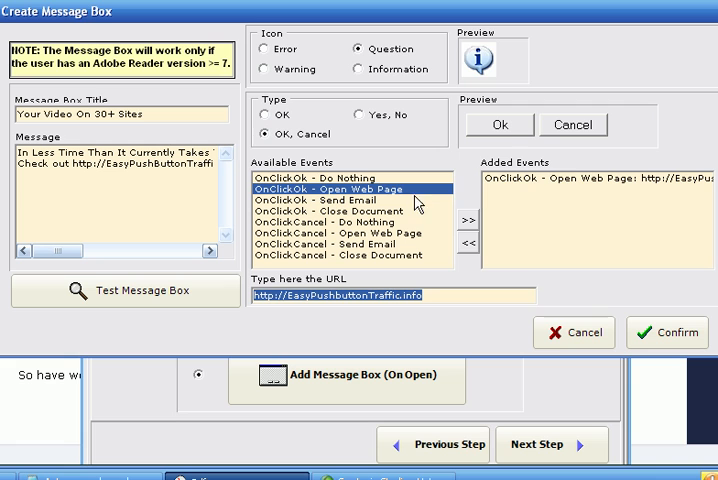
pyautogui.moveTo(527, 164)
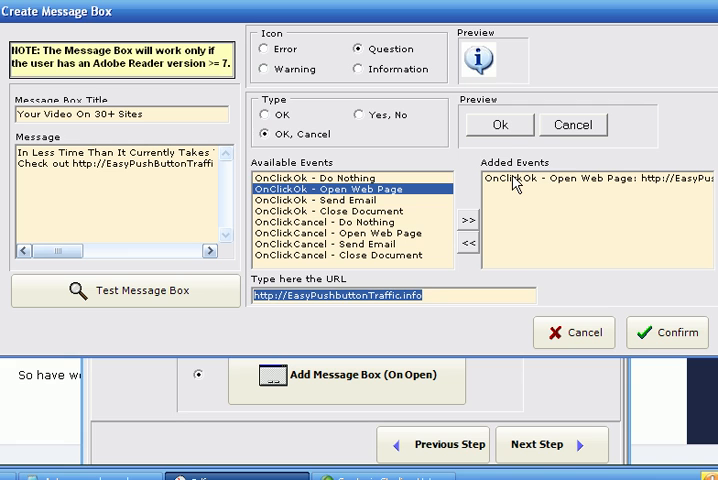
pyautogui.moveTo(315, 195)
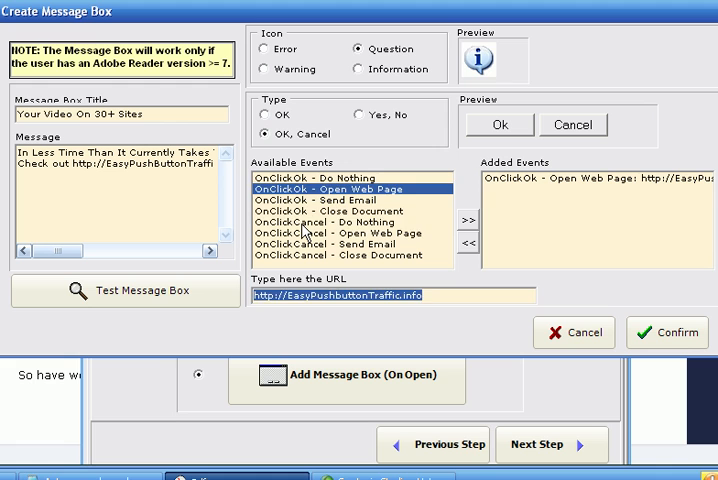
pyautogui.click(350, 221)
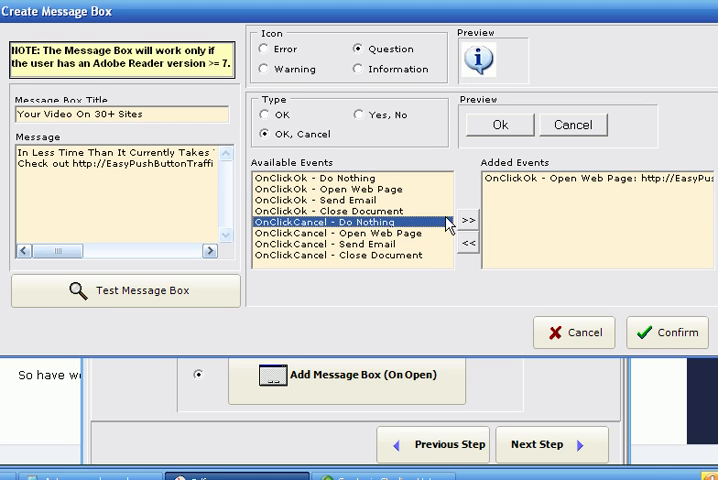
# Add 'OnClickCancel - Do Nothing', confirm the message box, and decline testing it.
pyautogui.click(462, 212)
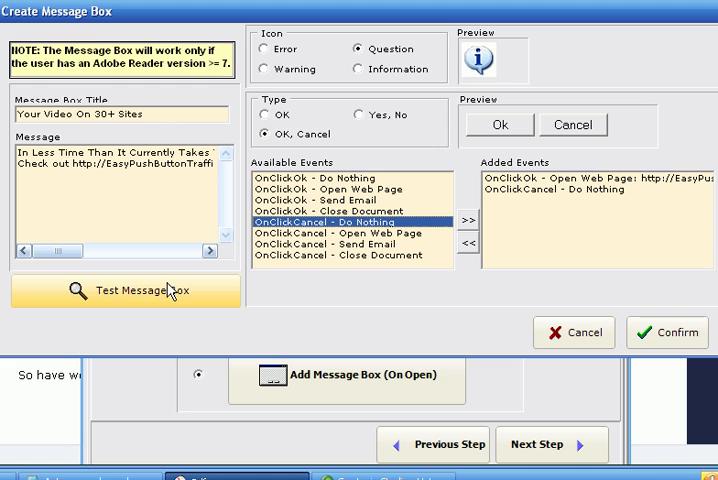
pyautogui.moveTo(665, 332)
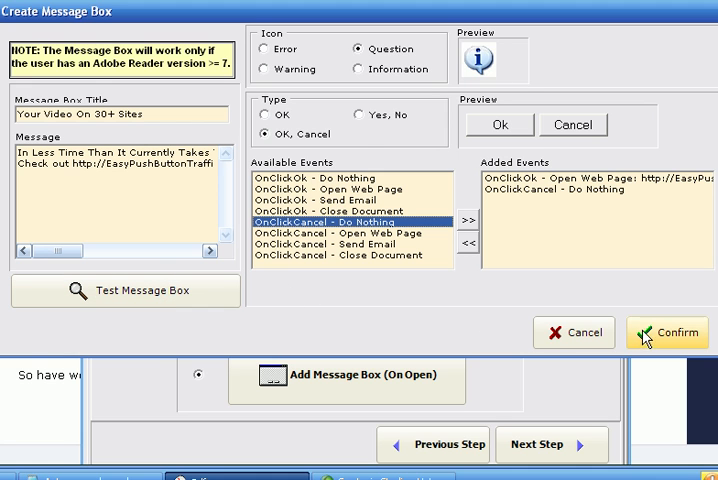
pyautogui.click(666, 332)
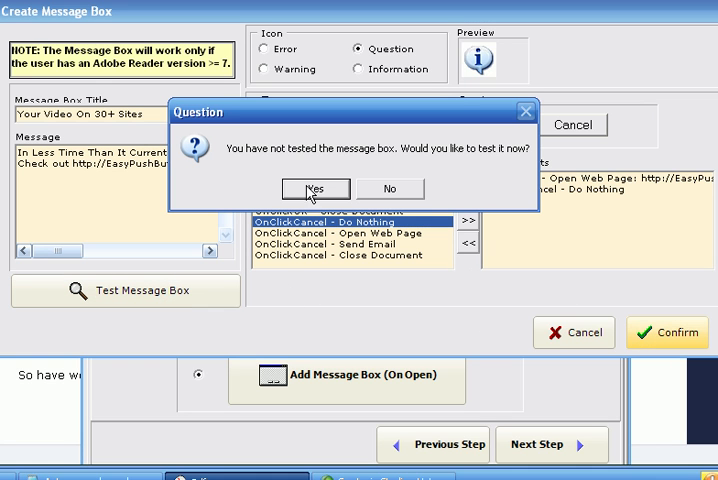
pyautogui.moveTo(456, 163)
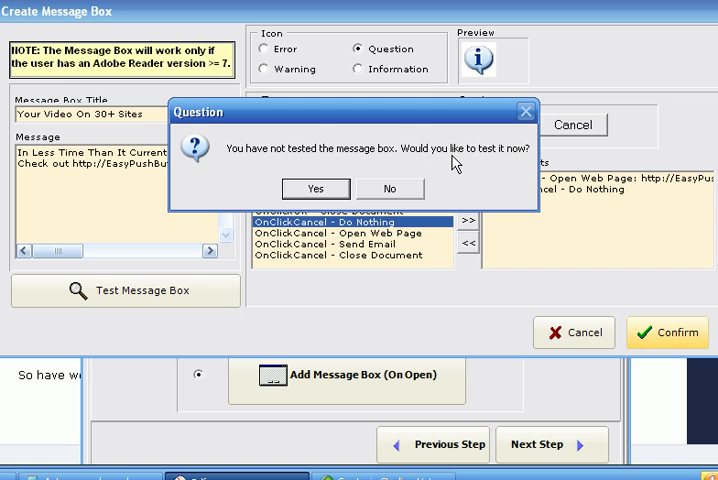
pyautogui.click(388, 188)
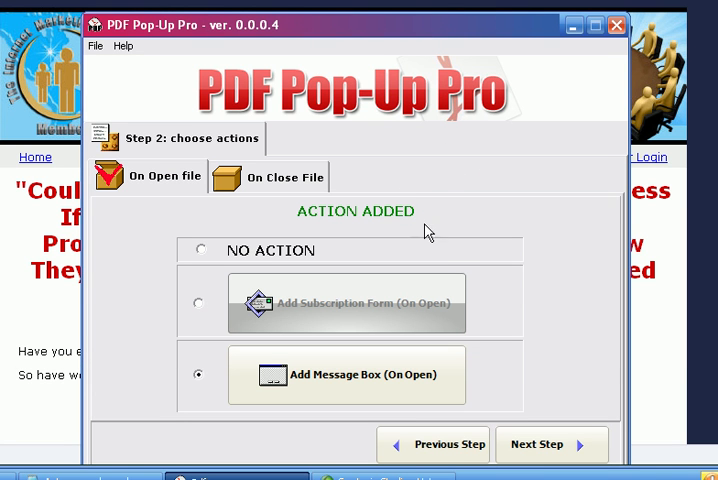
pyautogui.moveTo(118, 194)
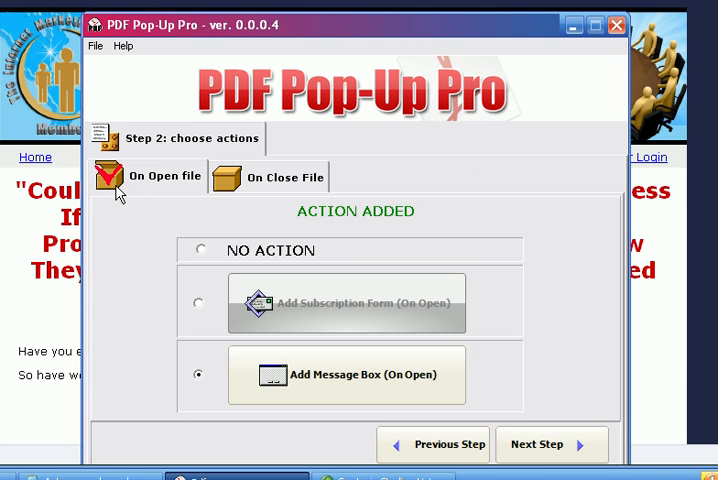
pyautogui.moveTo(160, 188)
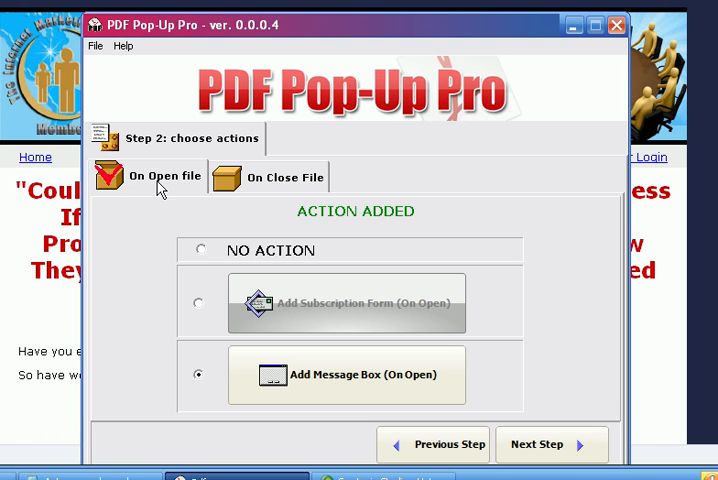
pyautogui.moveTo(235, 193)
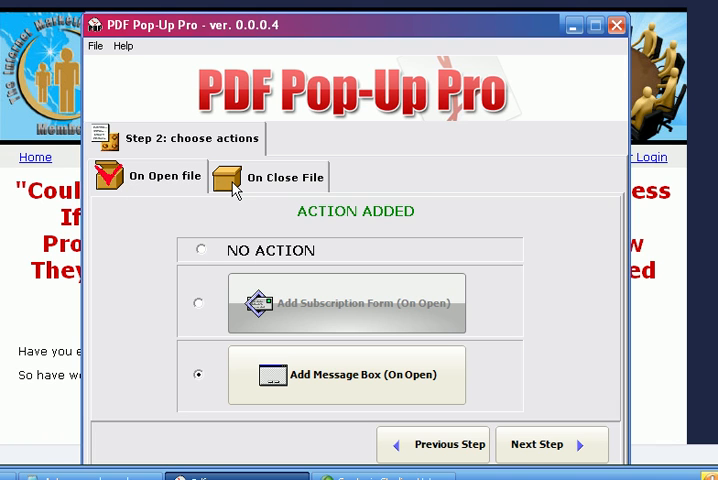
# On the On Close File tab, choose the Add Subscription Form (On Close) option.
pyautogui.click(285, 177)
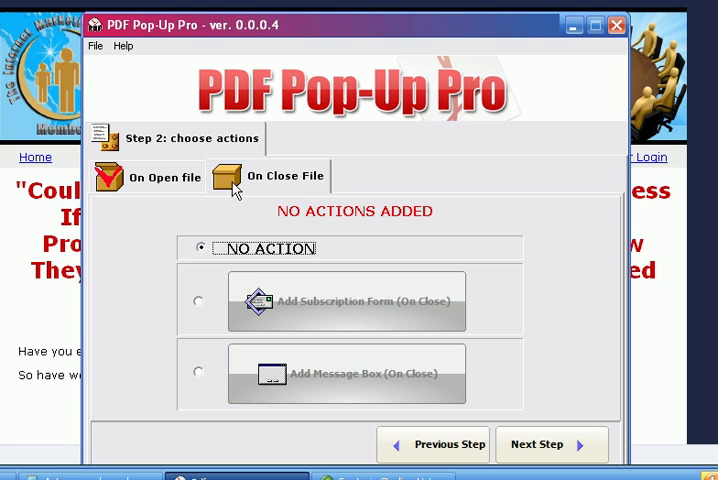
pyautogui.moveTo(229, 277)
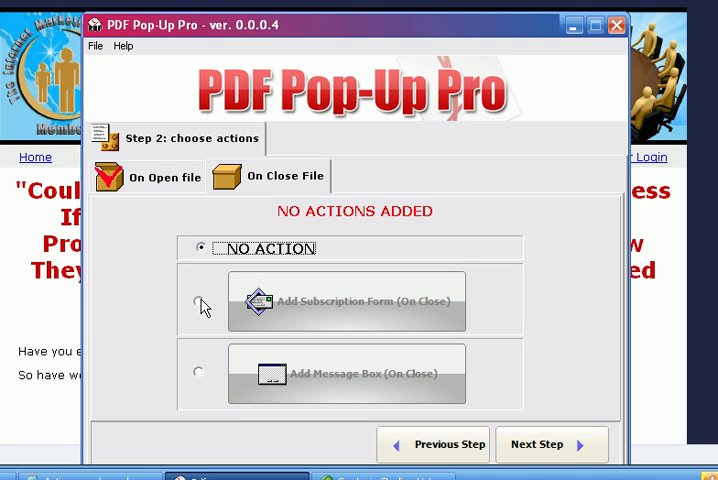
pyautogui.click(198, 301)
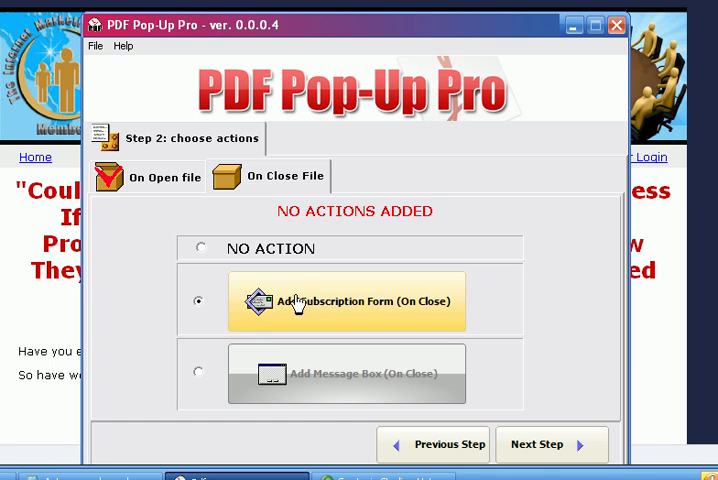
# Open the subscription form editor prefilled with campaign 44169 and dismiss its preview.
pyautogui.click(347, 301)
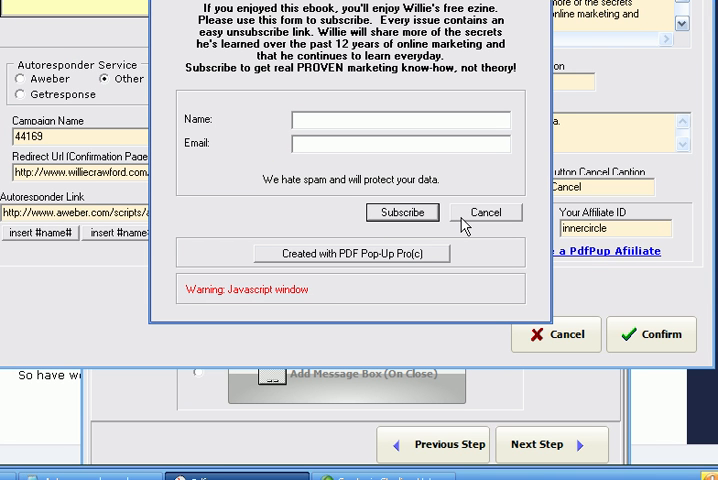
pyautogui.moveTo(487, 197)
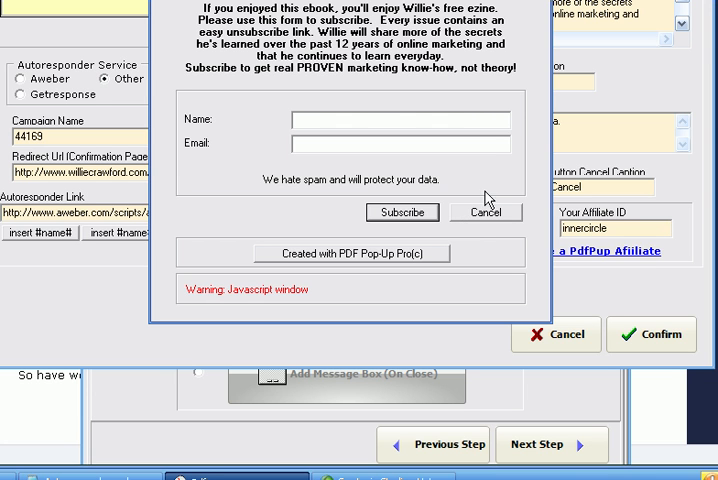
pyautogui.click(485, 211)
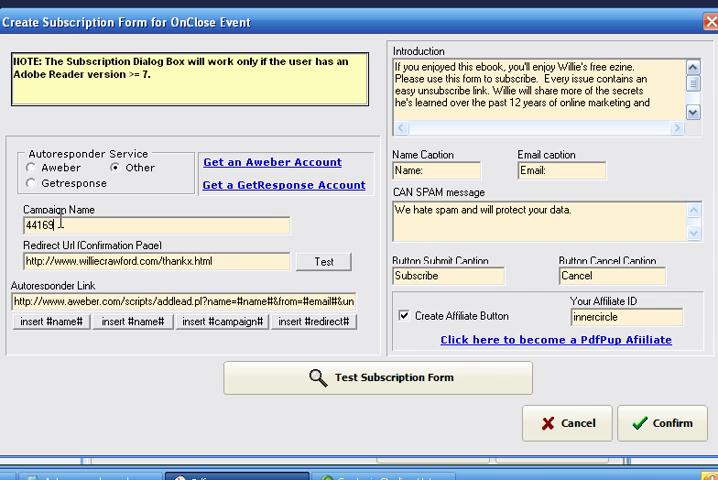
pyautogui.moveTo(90, 133)
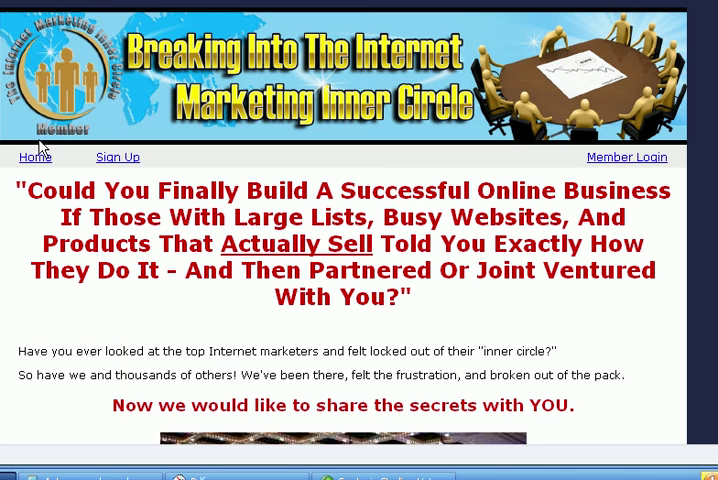
pyautogui.click(20, 475)
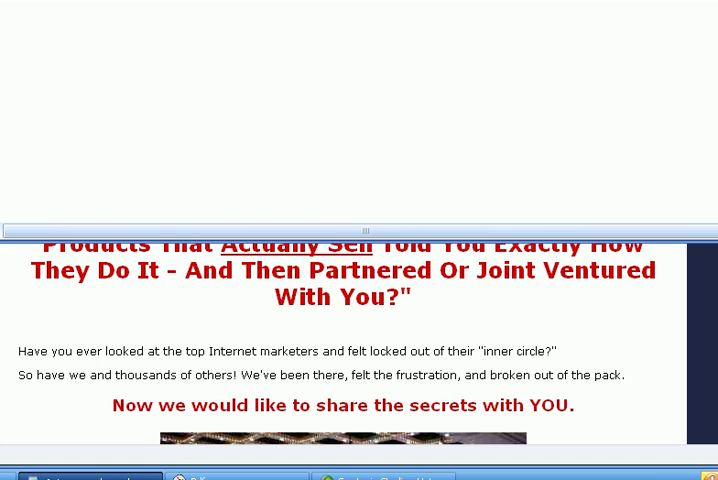
pyautogui.scroll(3)
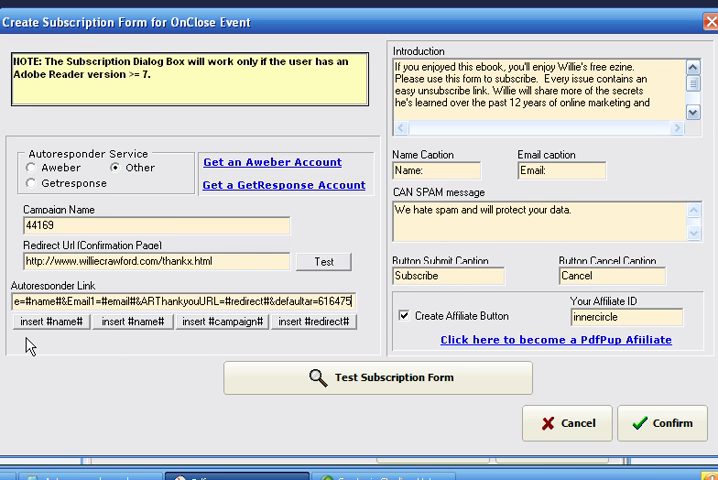
pyautogui.moveTo(55, 338)
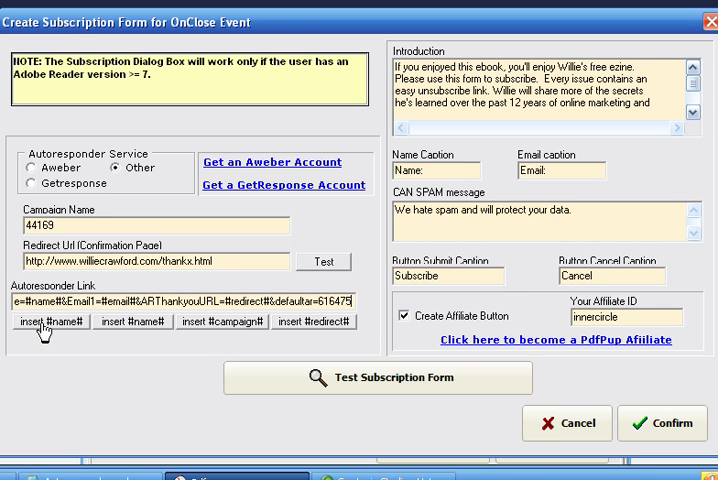
pyautogui.moveTo(305, 328)
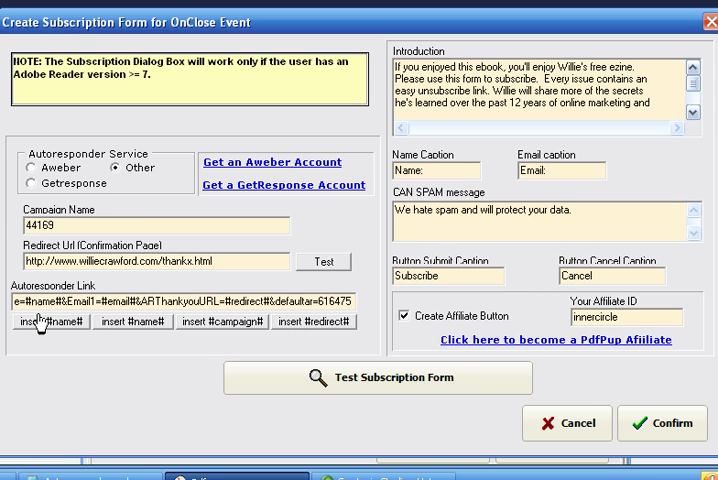
pyautogui.moveTo(206, 335)
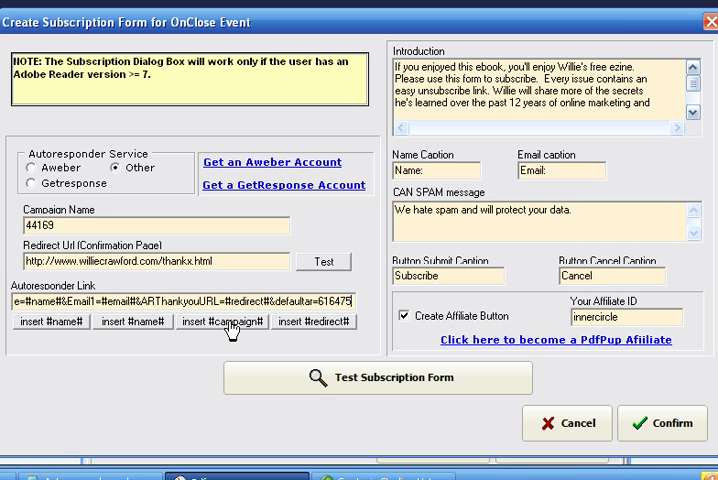
pyautogui.moveTo(303, 335)
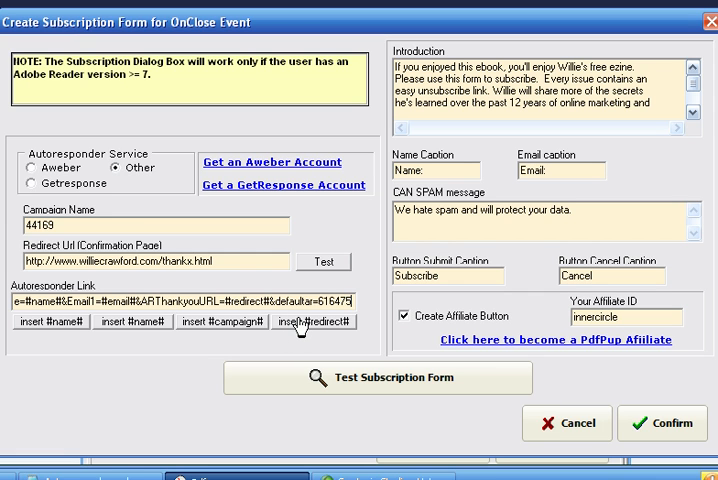
pyautogui.moveTo(290, 318)
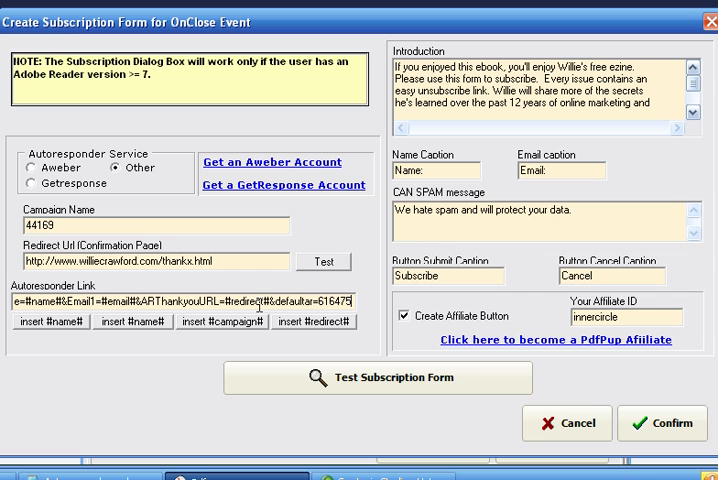
pyautogui.moveTo(120, 245)
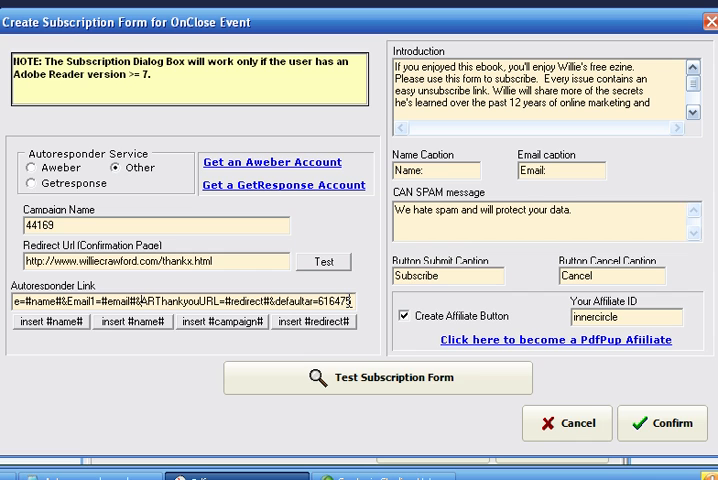
pyautogui.moveTo(365, 338)
pyautogui.write('We P')
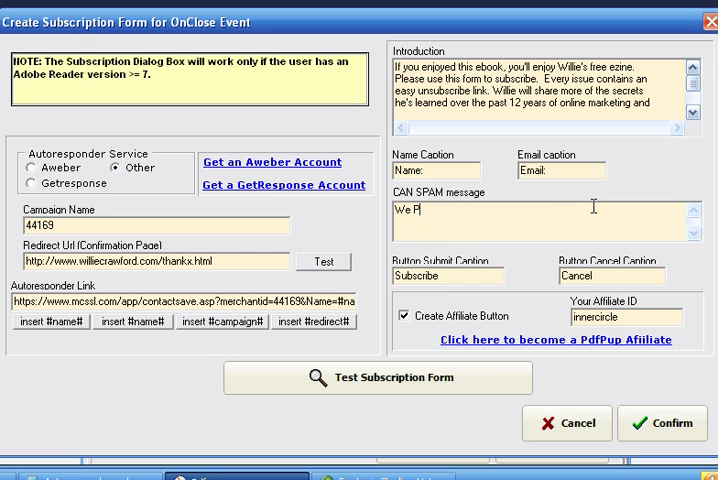
# Retype the CAN SPAM message as 'We Promise Not To Spam You And To Protect Your Data.'.
pyautogui.write('romise')
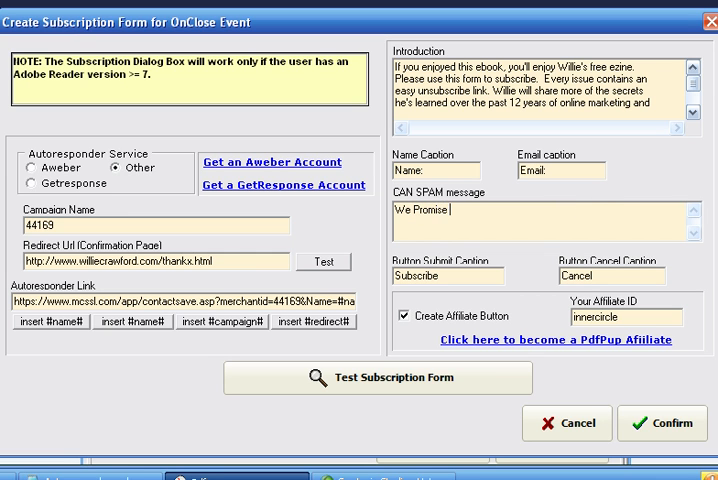
pyautogui.write('Not')
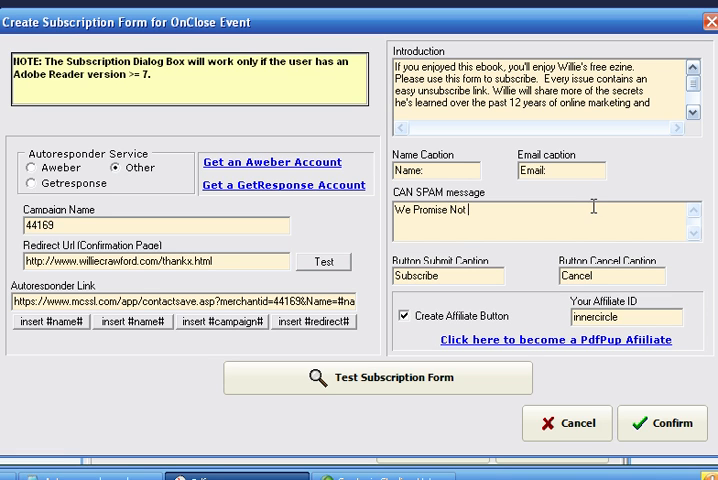
pyautogui.press('backspace')
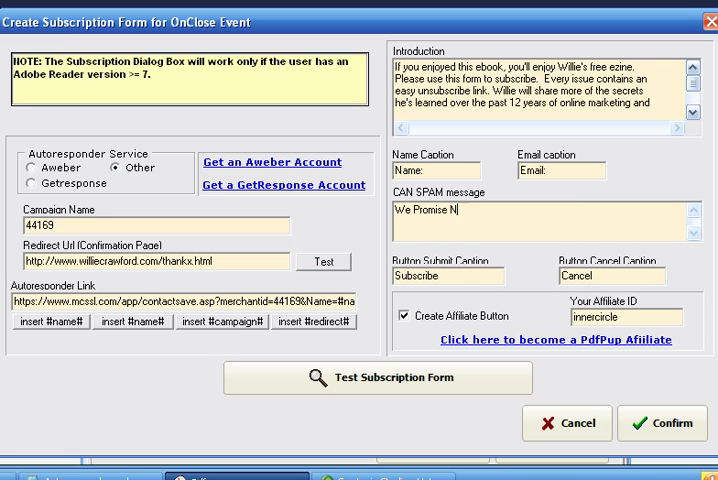
pyautogui.write('ot ToS')
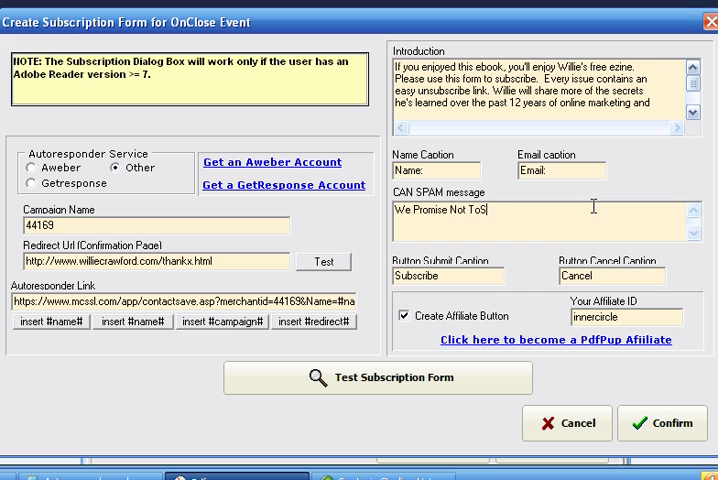
pyautogui.write('pam You A')
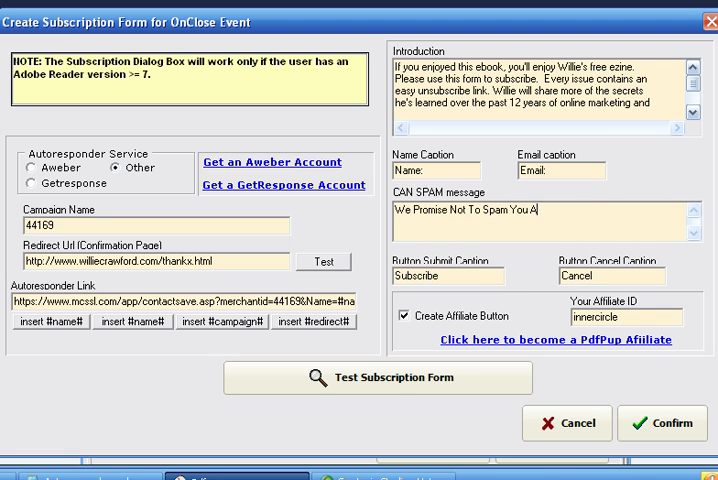
pyautogui.write('nd To Protect Your Data.')
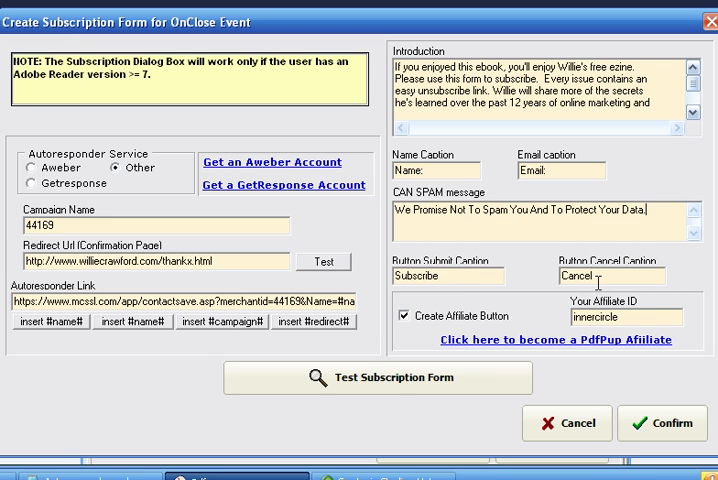
pyautogui.moveTo(430, 335)
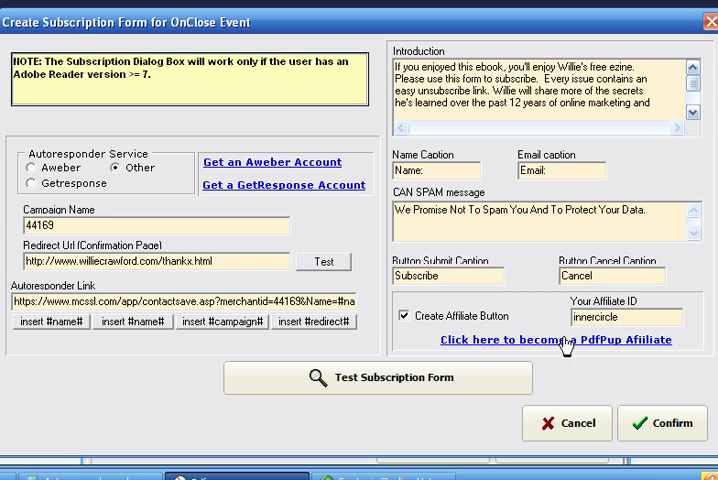
pyautogui.moveTo(601, 350)
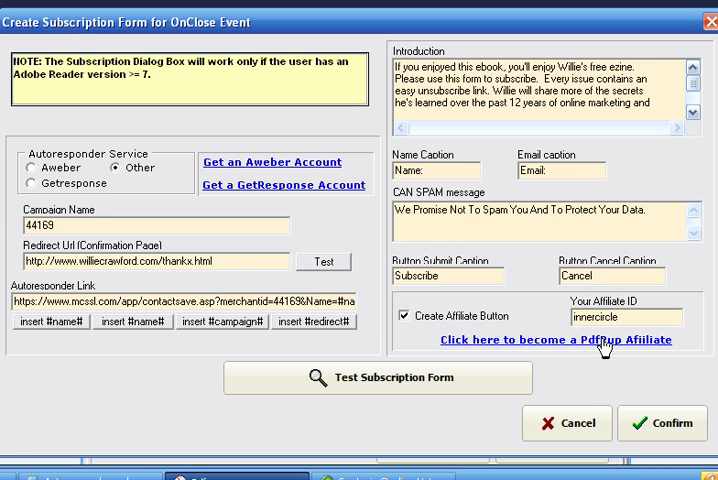
pyautogui.moveTo(500, 318)
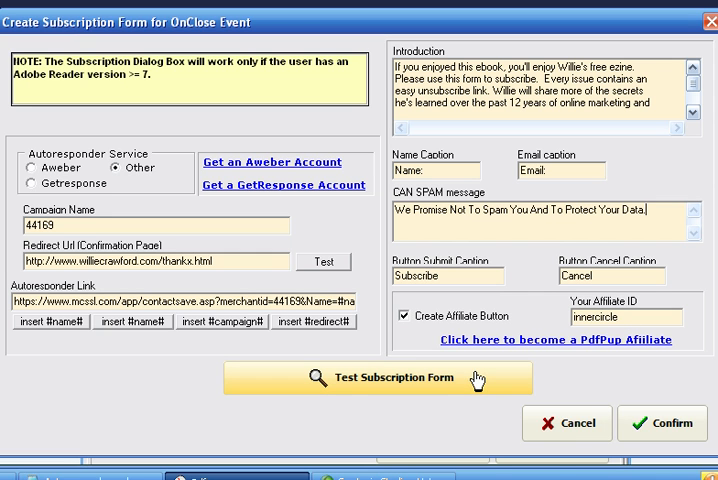
pyautogui.moveTo(575, 372)
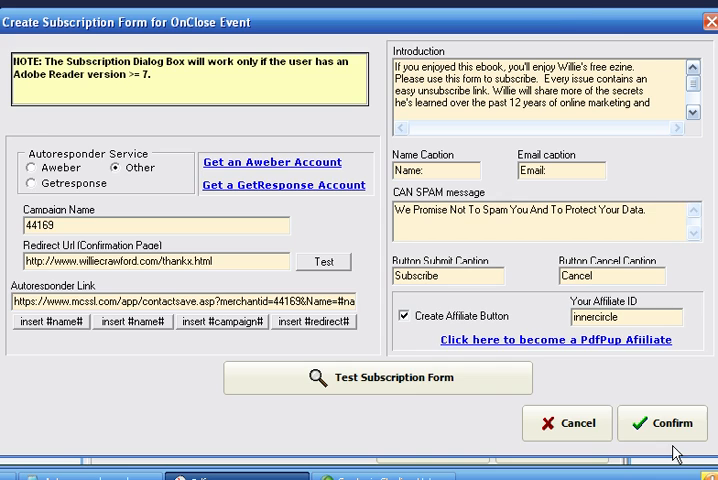
# Confirm the subscription form and advance to Step 3: Generate Files.
pyautogui.click(663, 423)
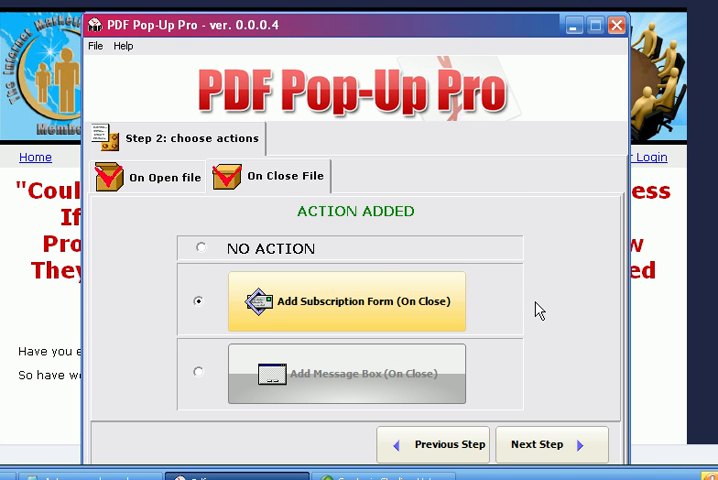
pyautogui.moveTo(163, 173)
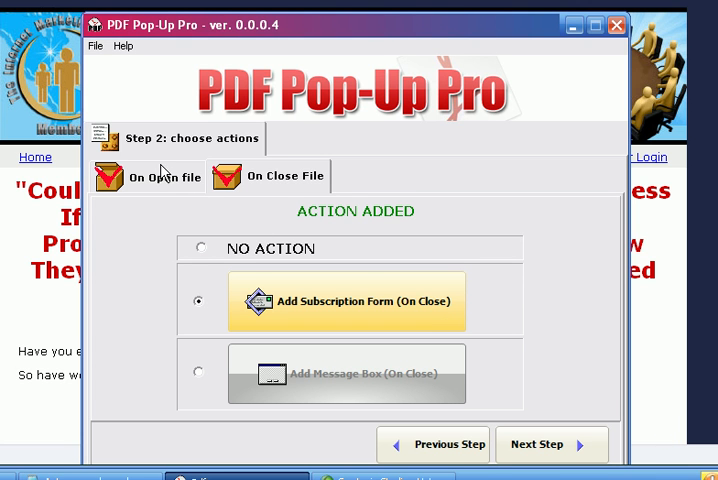
pyautogui.moveTo(163, 191)
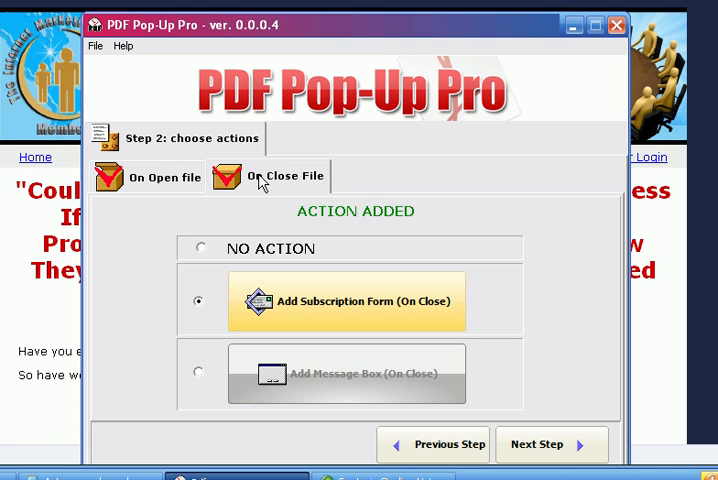
pyautogui.click(551, 444)
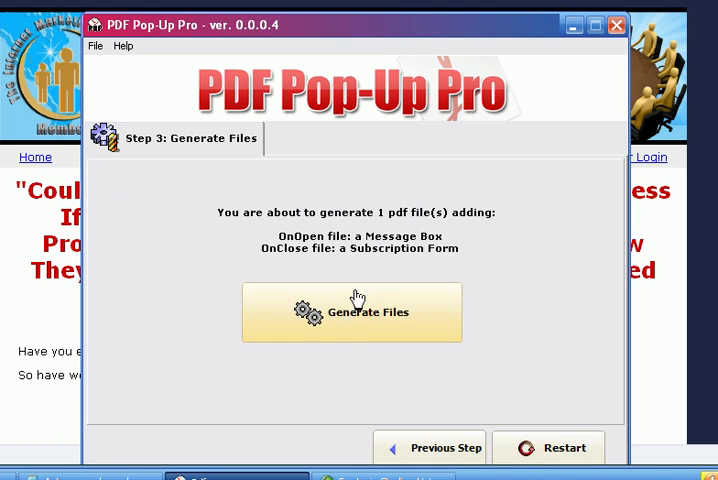
pyautogui.moveTo(398, 220)
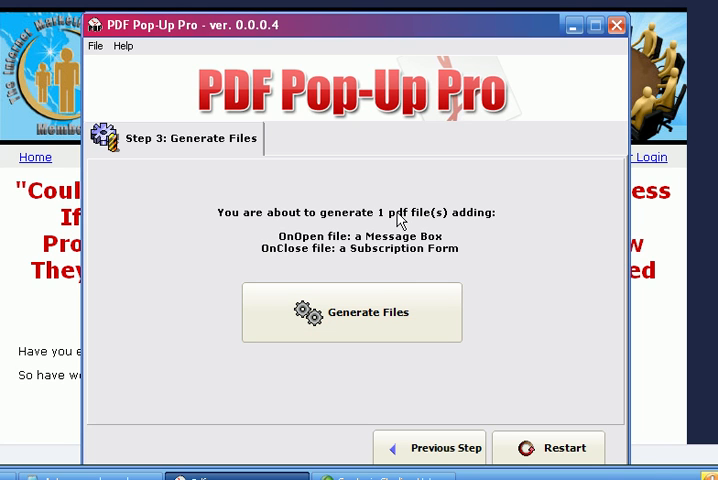
# Generate the _pup PDF with both pop-up actions and view its output folder.
pyautogui.click(352, 312)
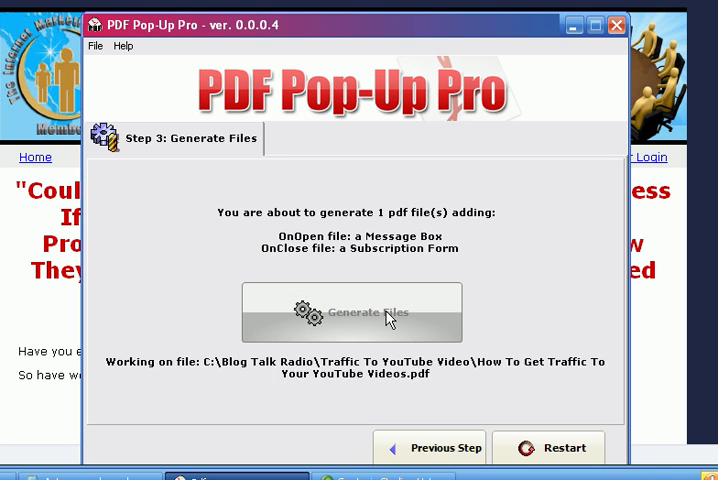
pyautogui.click(352, 312)
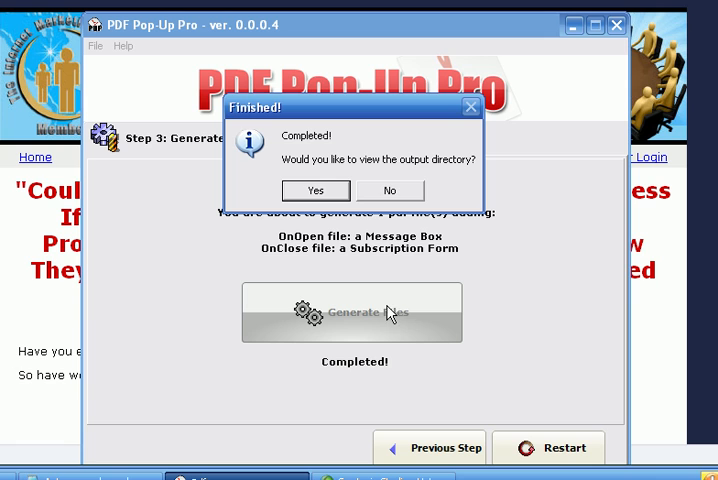
pyautogui.moveTo(400, 190)
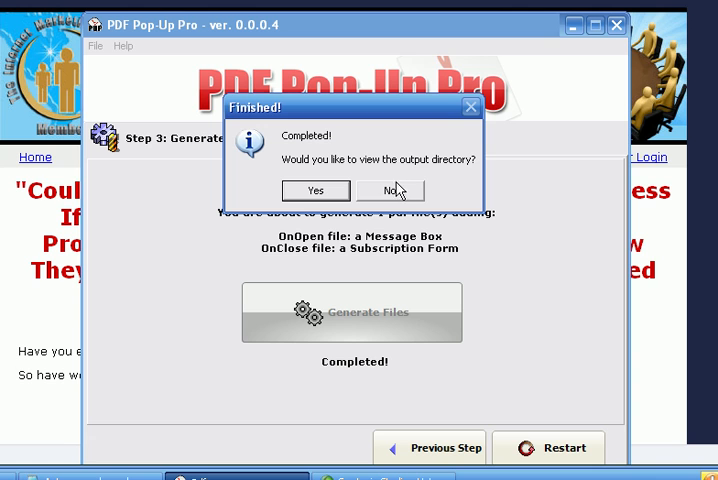
pyautogui.moveTo(337, 200)
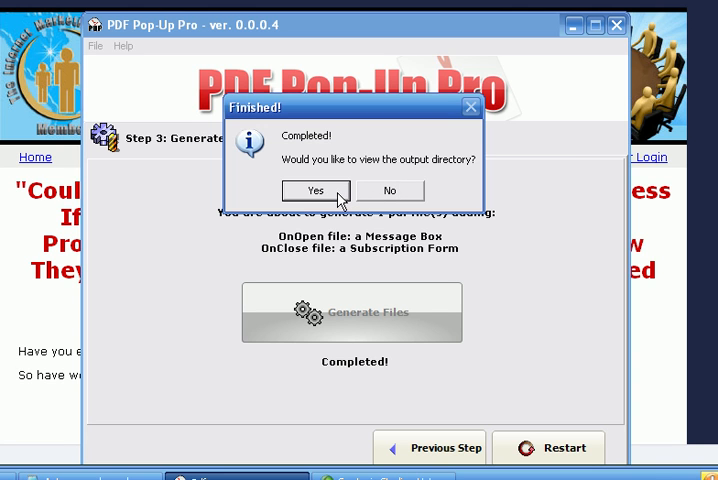
pyautogui.click(388, 190)
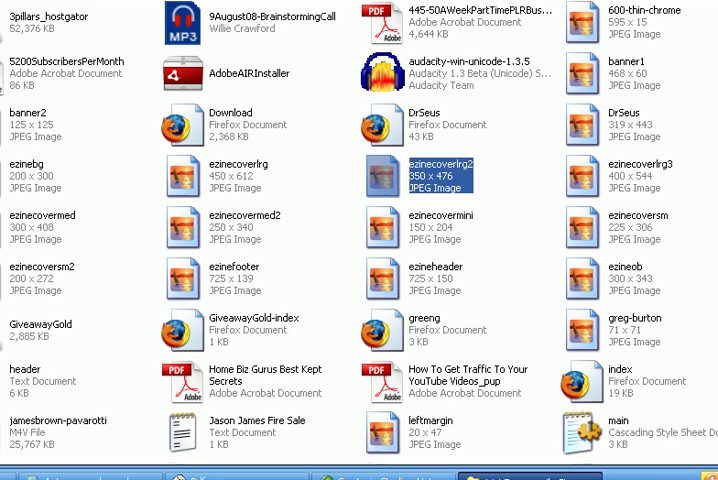
# Open 'How To Get Traffic To Your YouTube Videos_pup' PDF from the folder list.
pyautogui.scroll(-3)
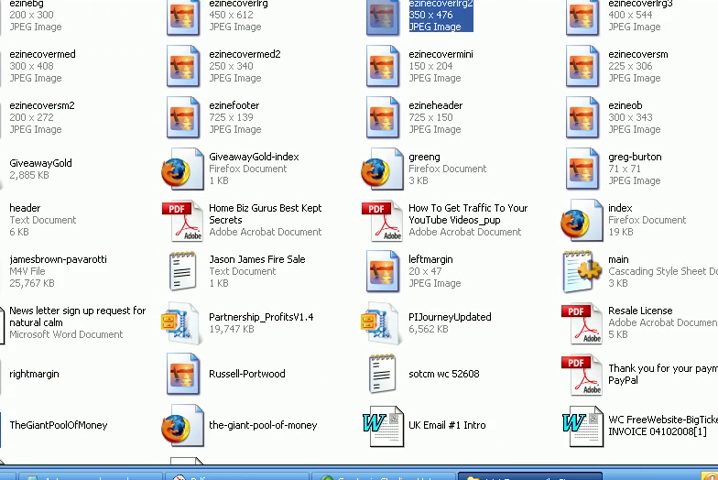
pyautogui.scroll(-3)
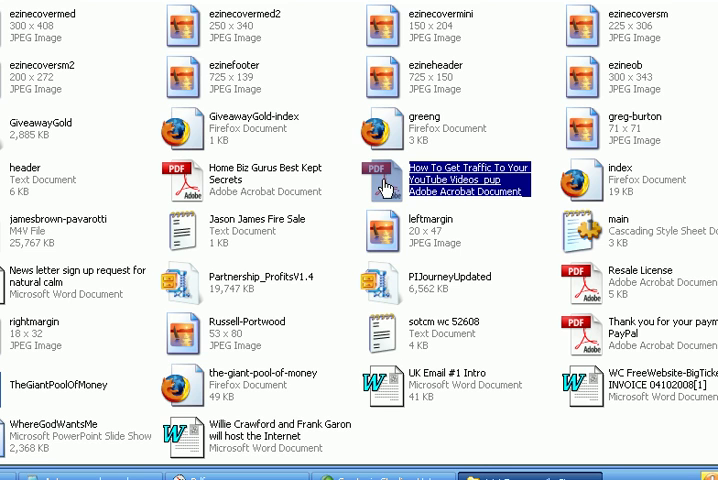
pyautogui.doubleClick(470, 175)
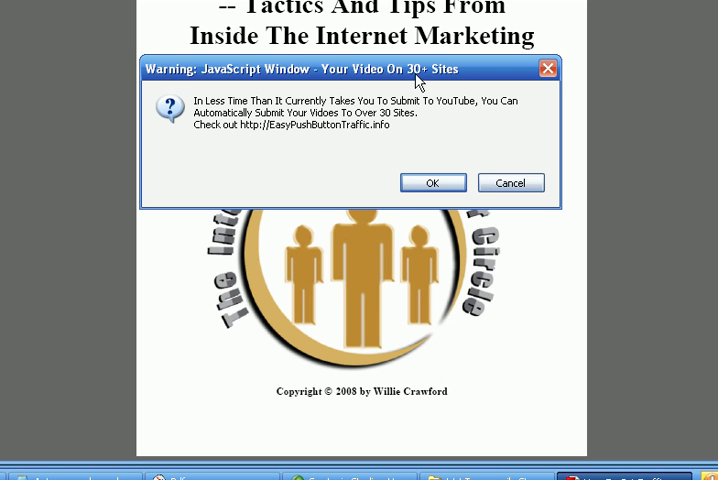
pyautogui.moveTo(470, 172)
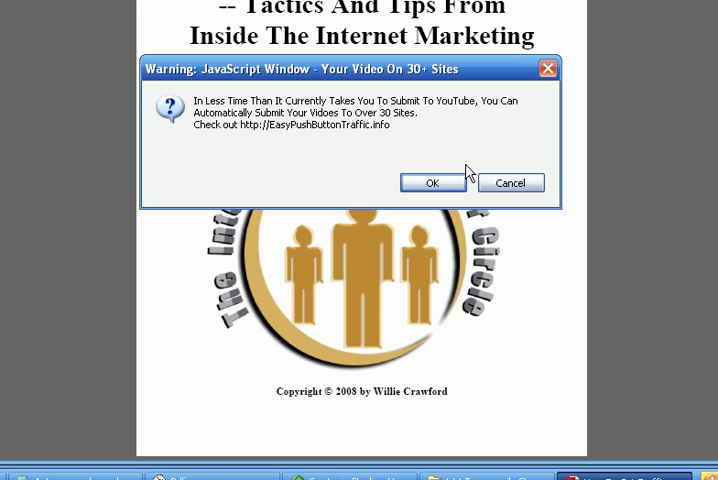
pyautogui.moveTo(280, 156)
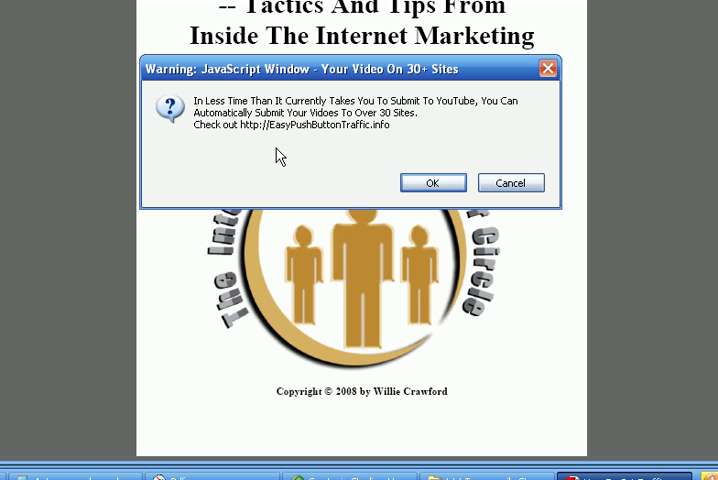
pyautogui.moveTo(494, 113)
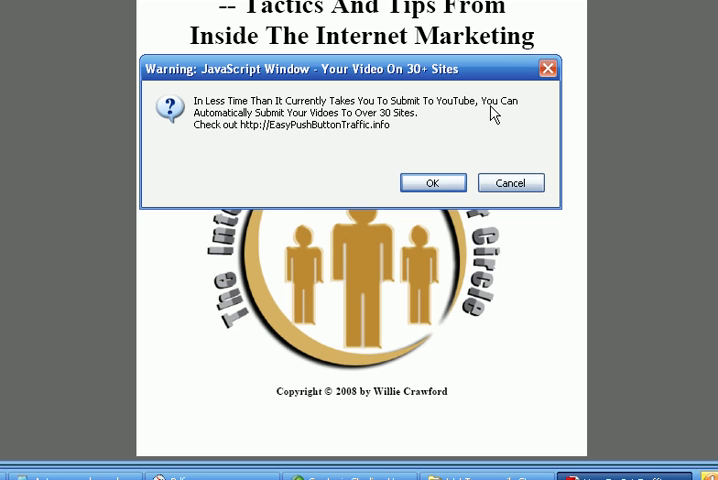
pyautogui.moveTo(387, 131)
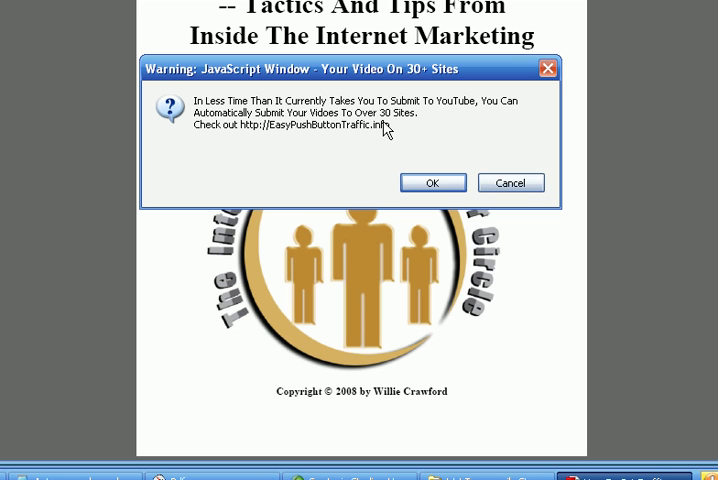
pyautogui.moveTo(296, 138)
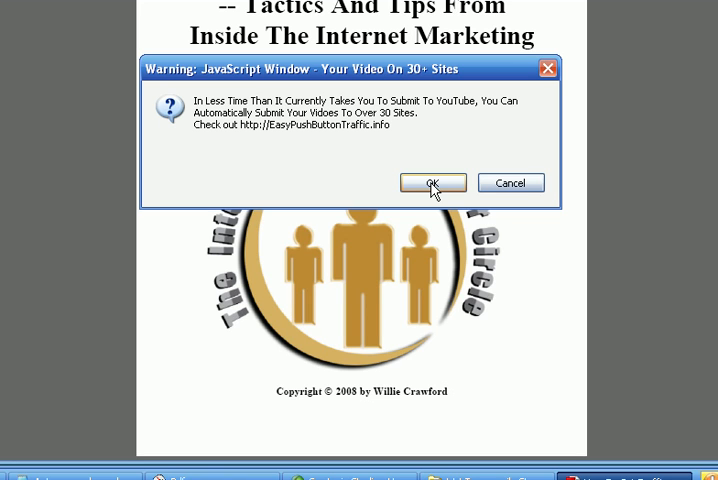
pyautogui.moveTo(498, 191)
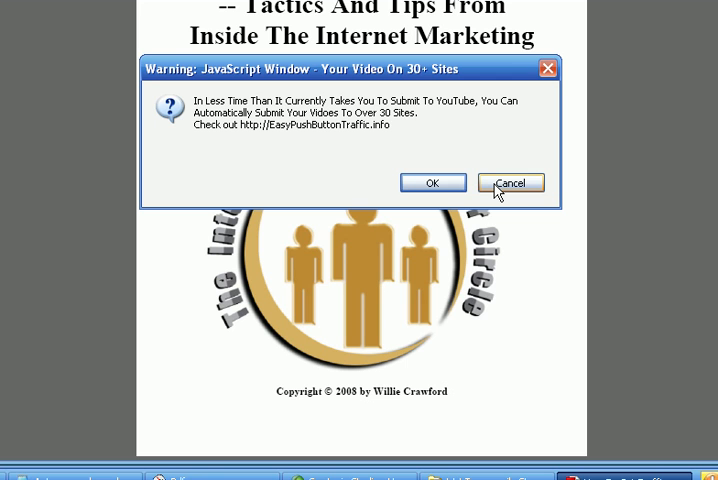
# Accept the 'Your Video On 30+ Sites' message to follow its link.
pyautogui.click(433, 182)
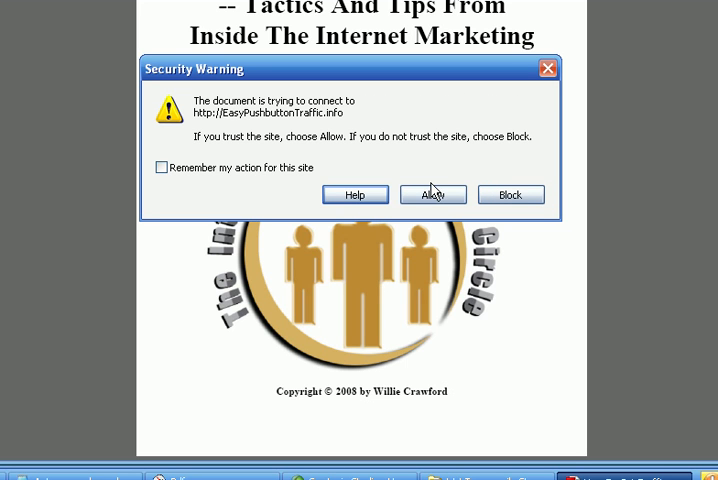
pyautogui.moveTo(278, 120)
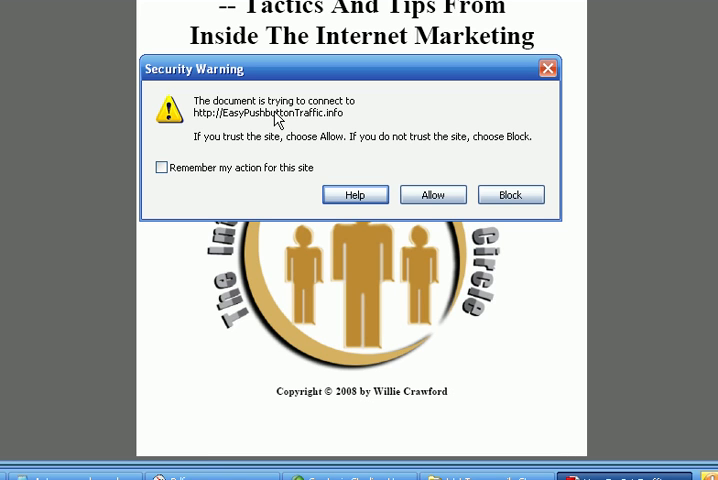
pyautogui.moveTo(346, 173)
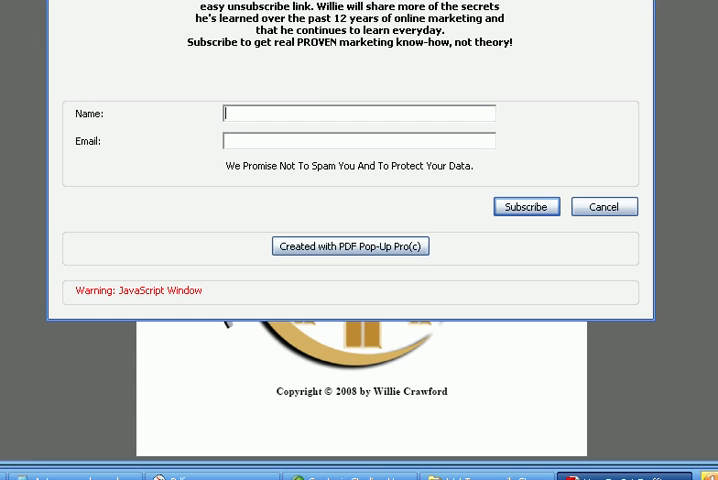
# Cancel the on-close subscription form without subscribing.
pyautogui.click(603, 206)
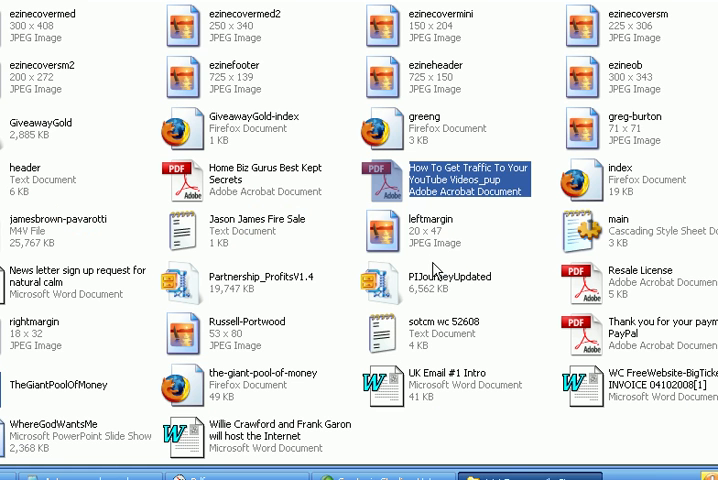
pyautogui.moveTo(390, 185)
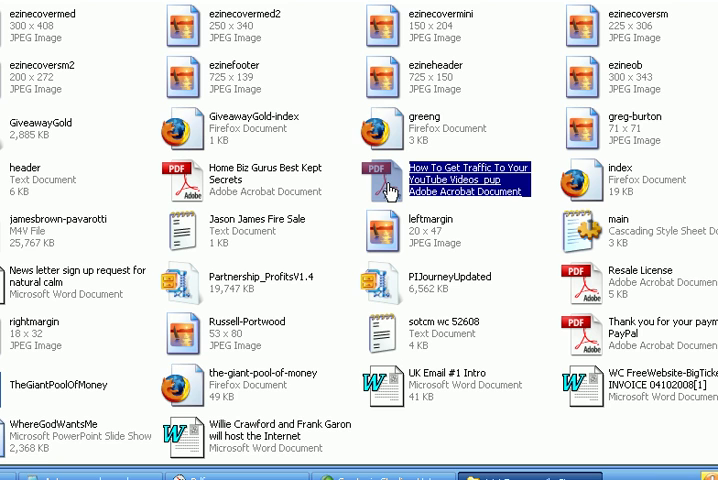
# Reopen the YouTube traffic _pup PDF and cancel its on-open message.
pyautogui.doubleClick(468, 174)
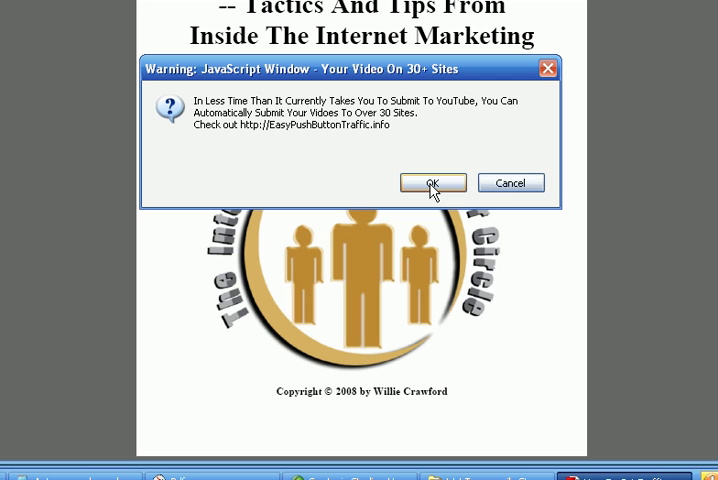
pyautogui.moveTo(510, 188)
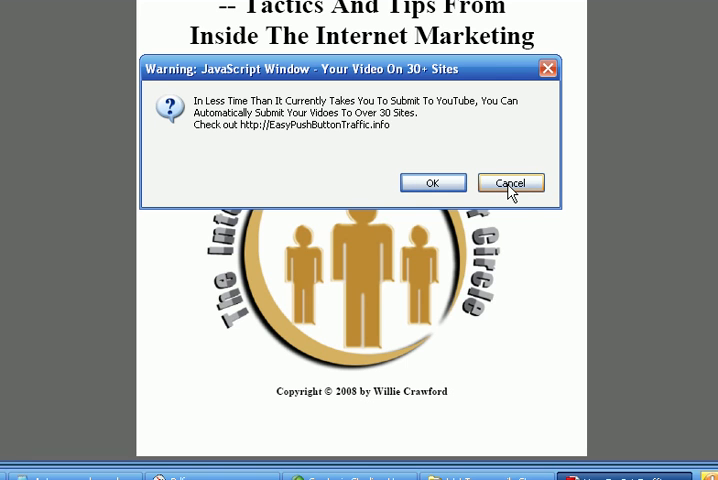
pyautogui.click(510, 182)
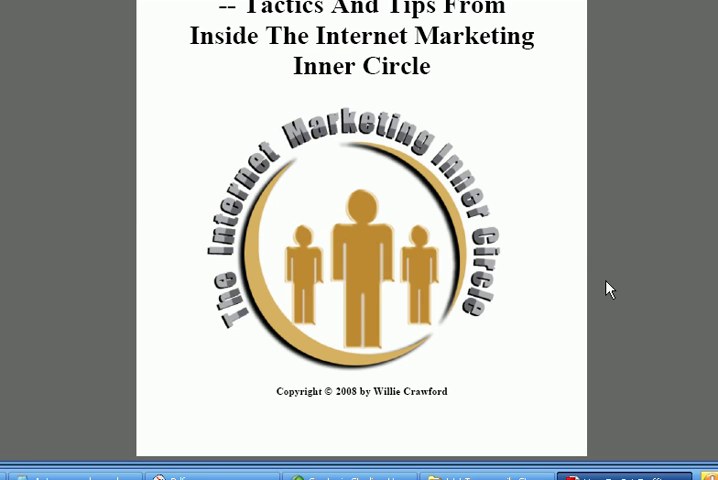
pyautogui.moveTo(611, 288)
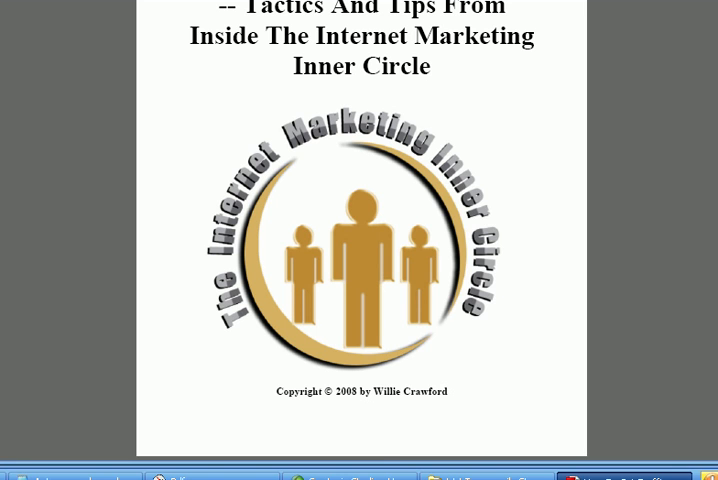
pyautogui.scroll(-3)
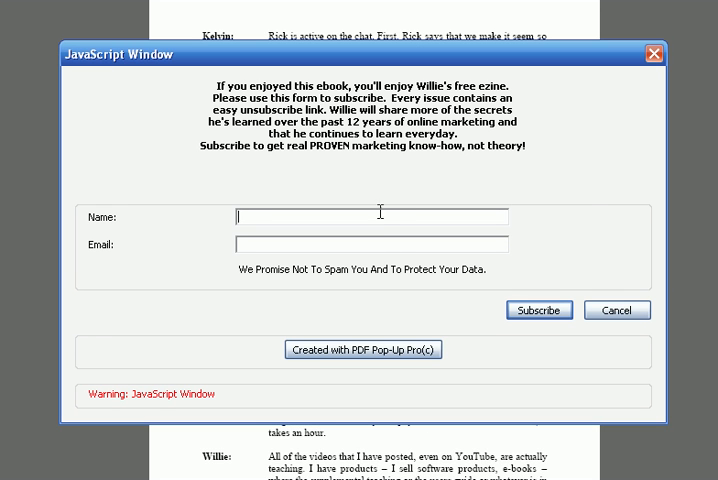
pyautogui.moveTo(556, 234)
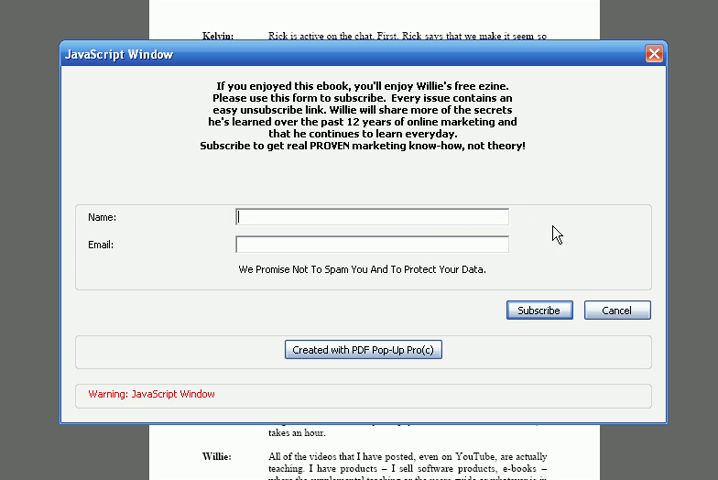
pyautogui.moveTo(538, 310)
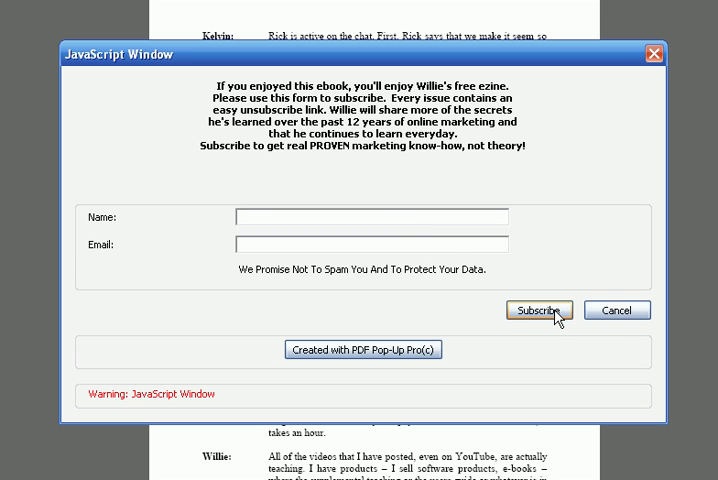
pyautogui.moveTo(608, 318)
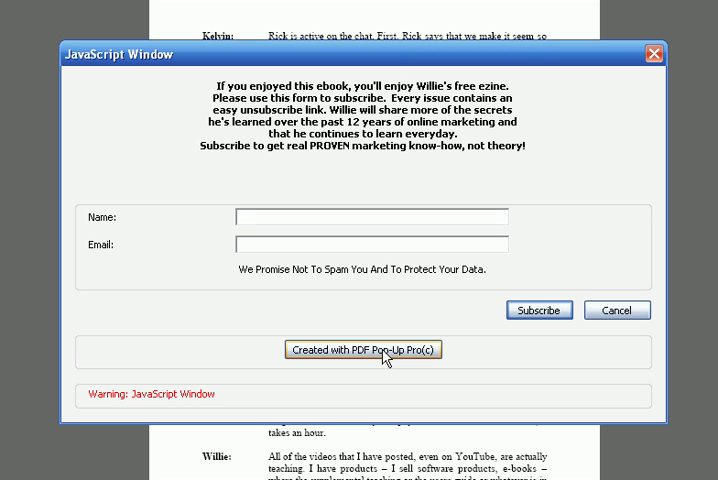
pyautogui.moveTo(363, 362)
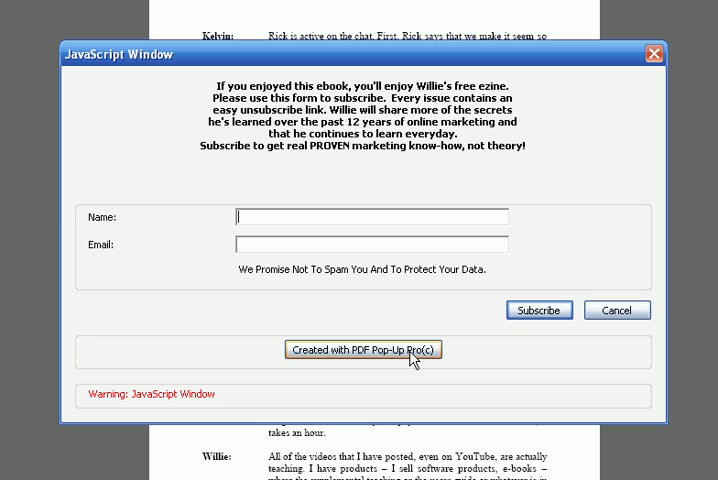
pyautogui.moveTo(463, 354)
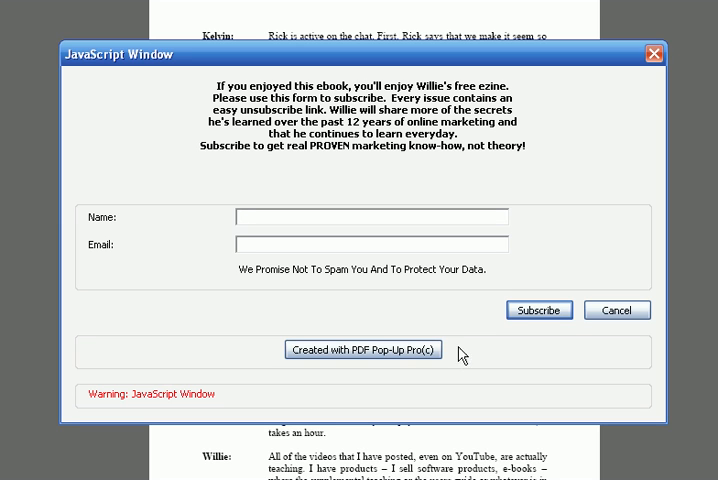
pyautogui.moveTo(575, 363)
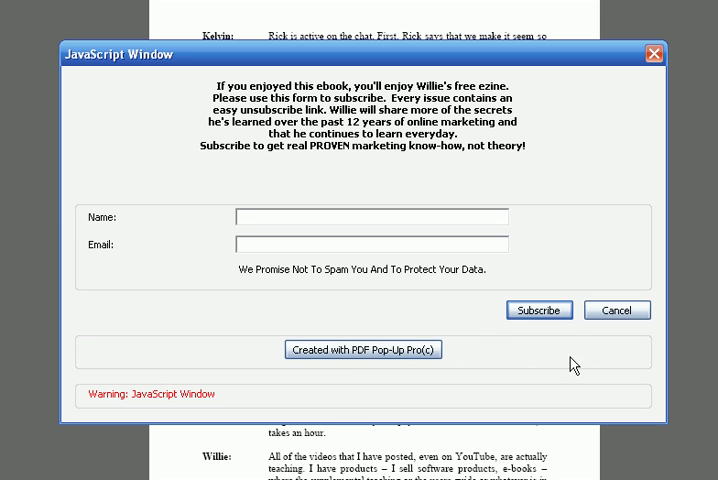